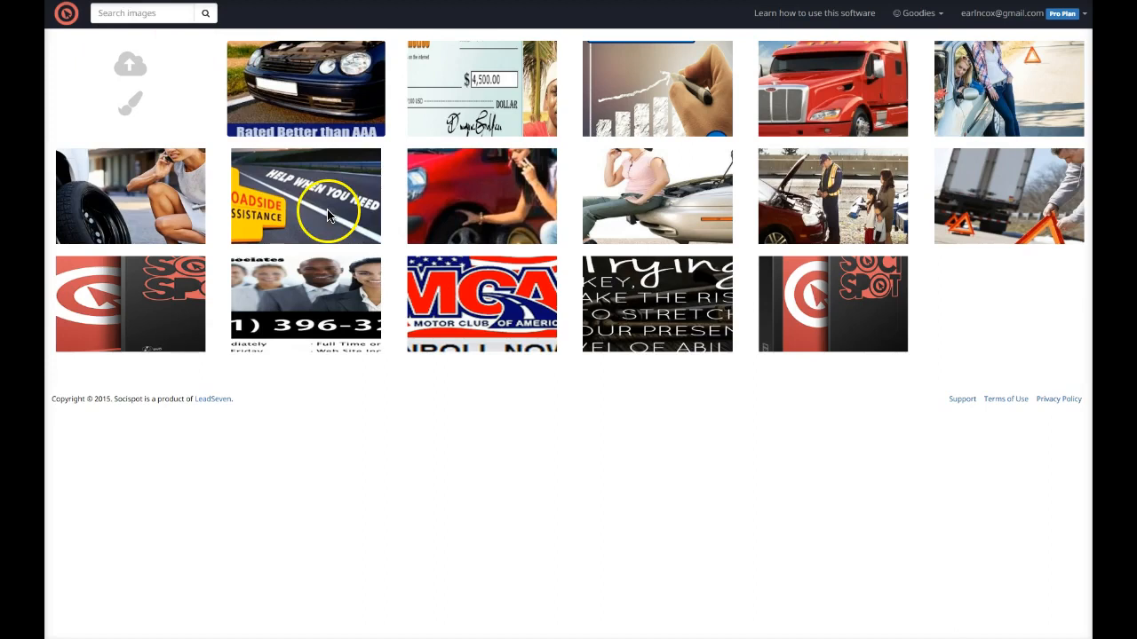
pyautogui.moveTo(749, 99)
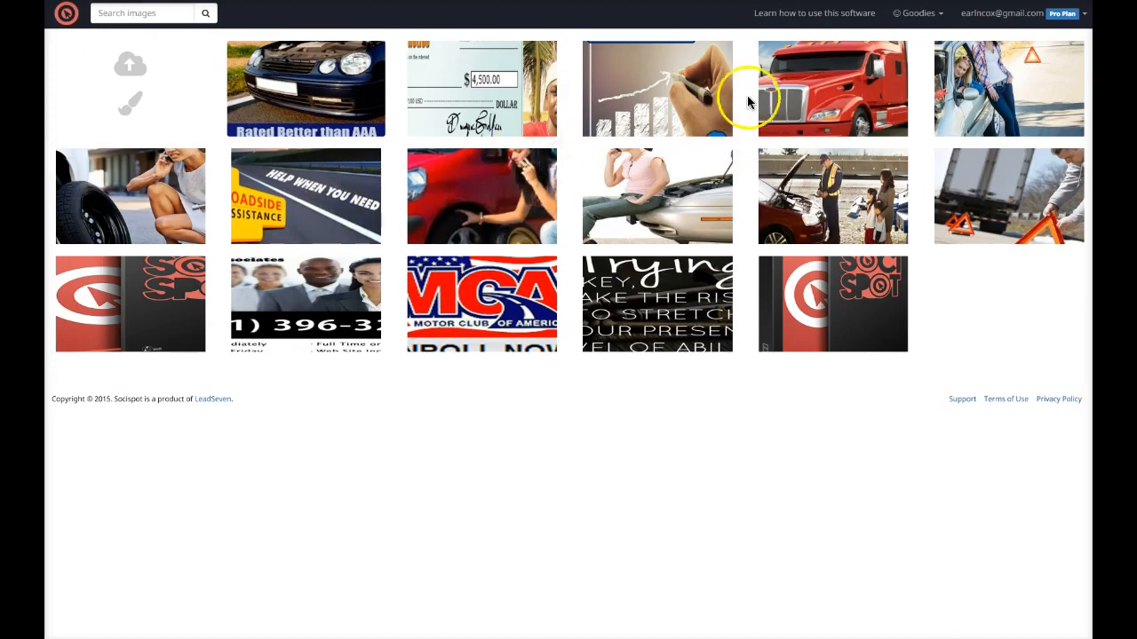
pyautogui.moveTo(334, 235)
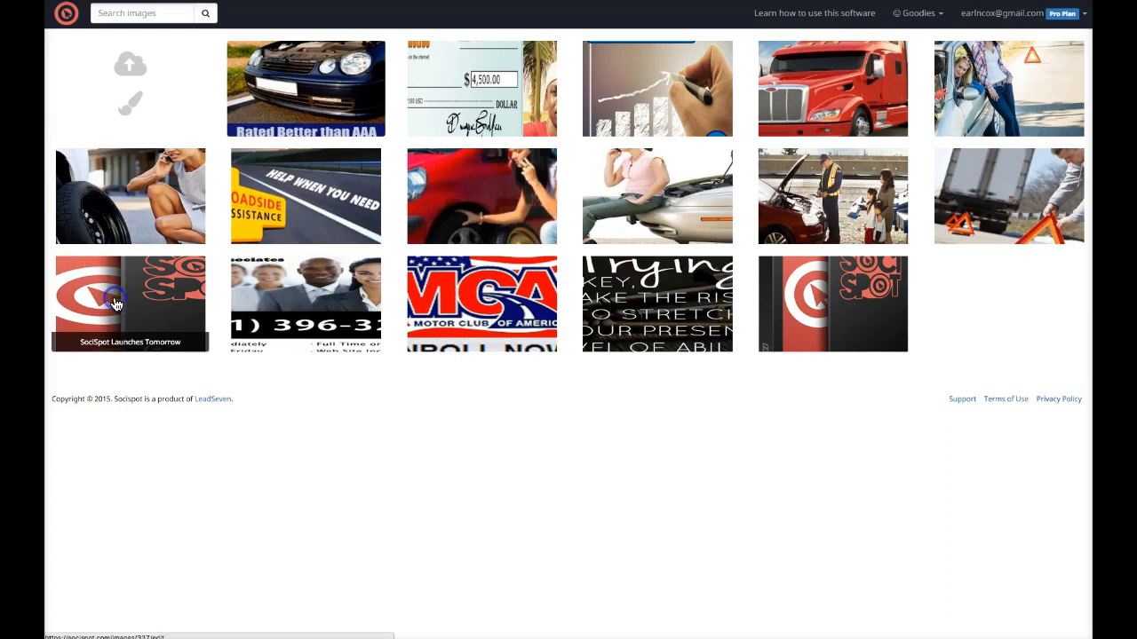
# Open the SociSpot Launches Tomorrow image from the gallery
pyautogui.click(131, 302)
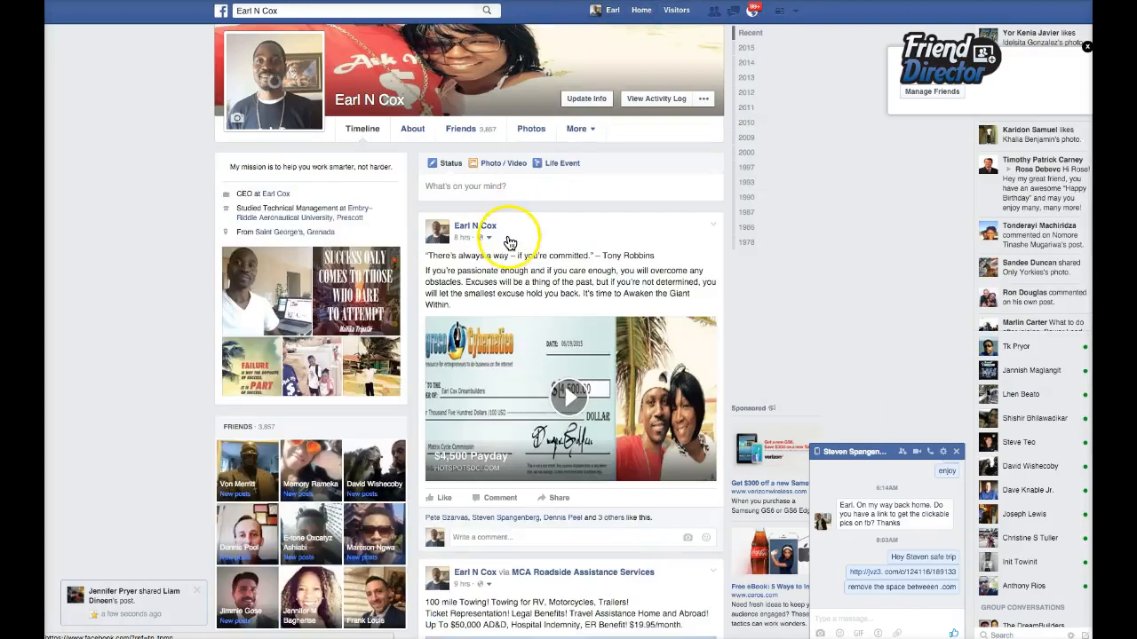
# Reveal the hotspots on the MCA Roadside Assistance post image in the Facebook timeline
pyautogui.scroll(-3)
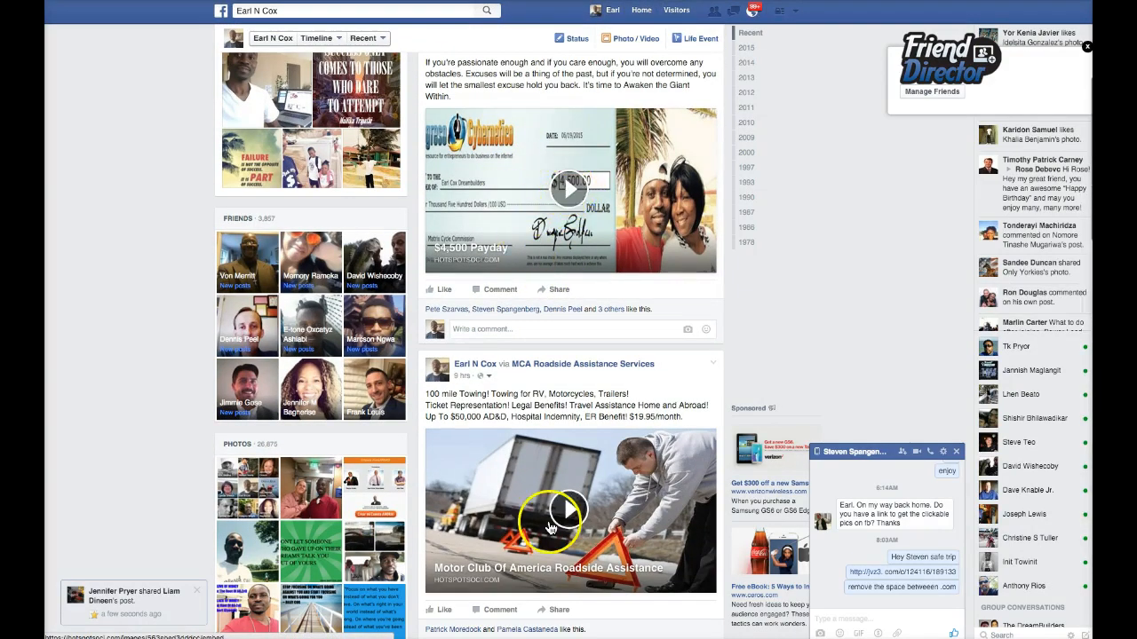
pyautogui.scroll(-3)
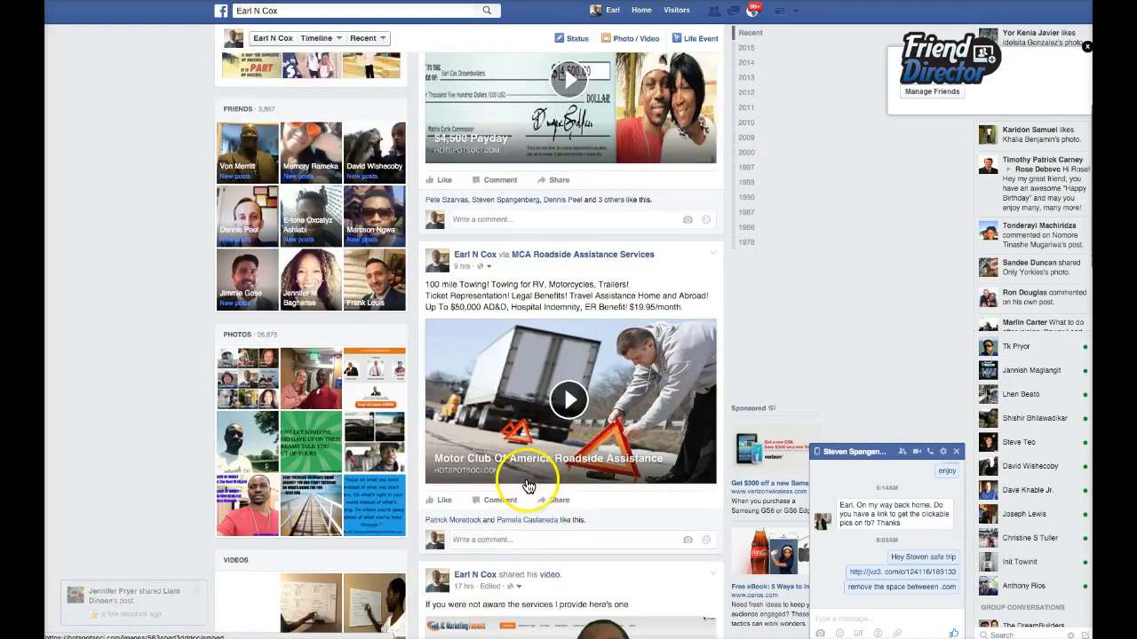
pyautogui.scroll(-3)
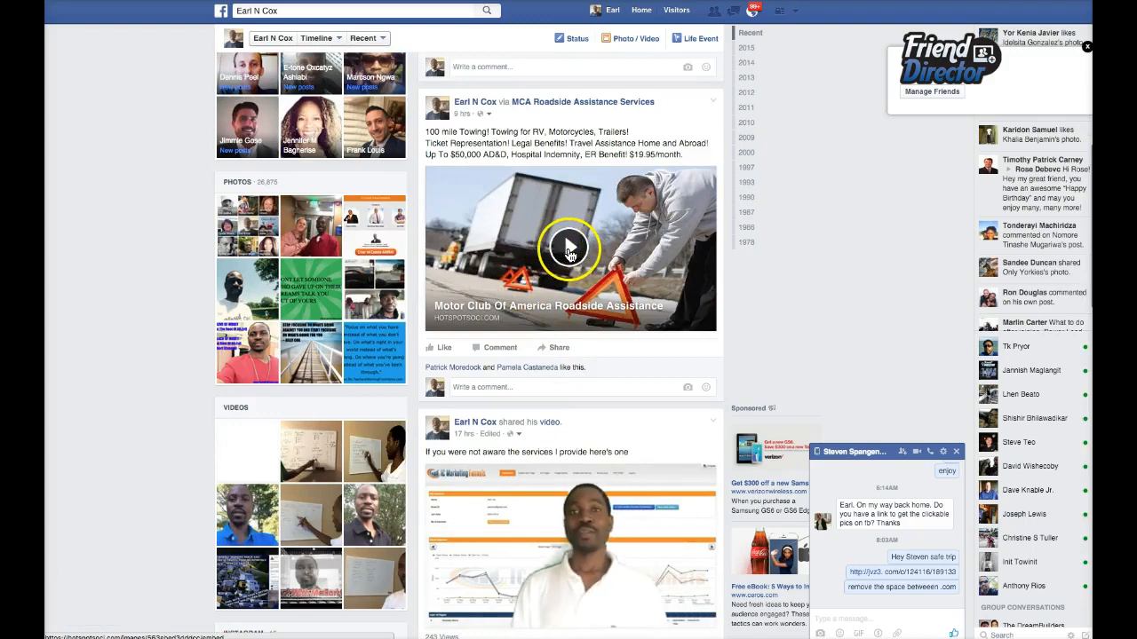
pyautogui.click(569, 248)
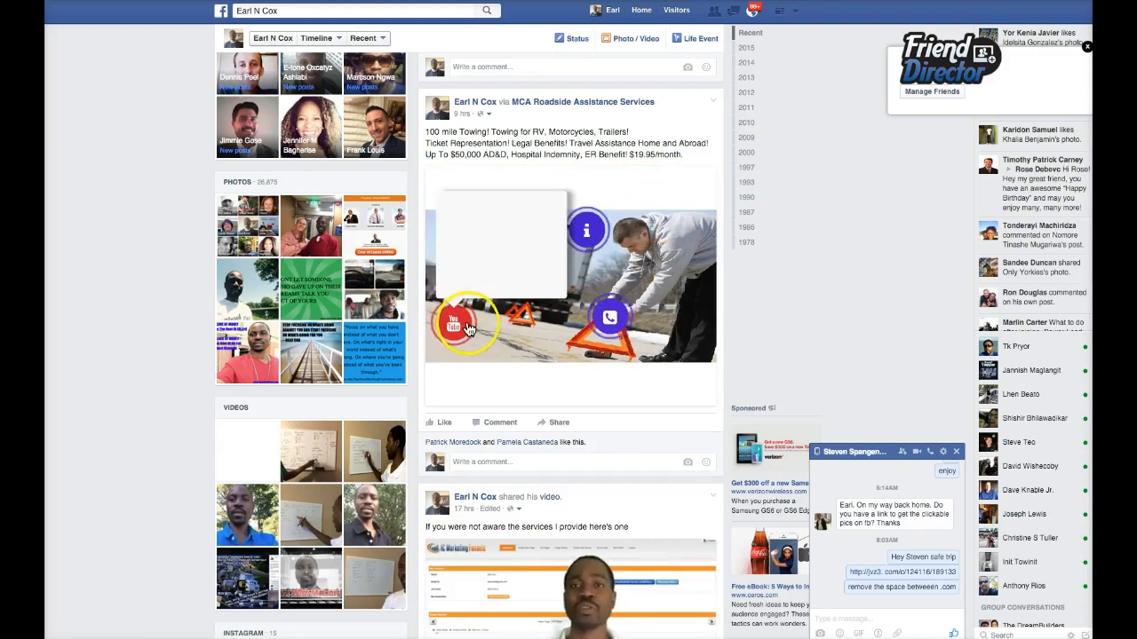
# Play and close the video hotspot, then follow the purchase membership hotspot
pyautogui.click(455, 323)
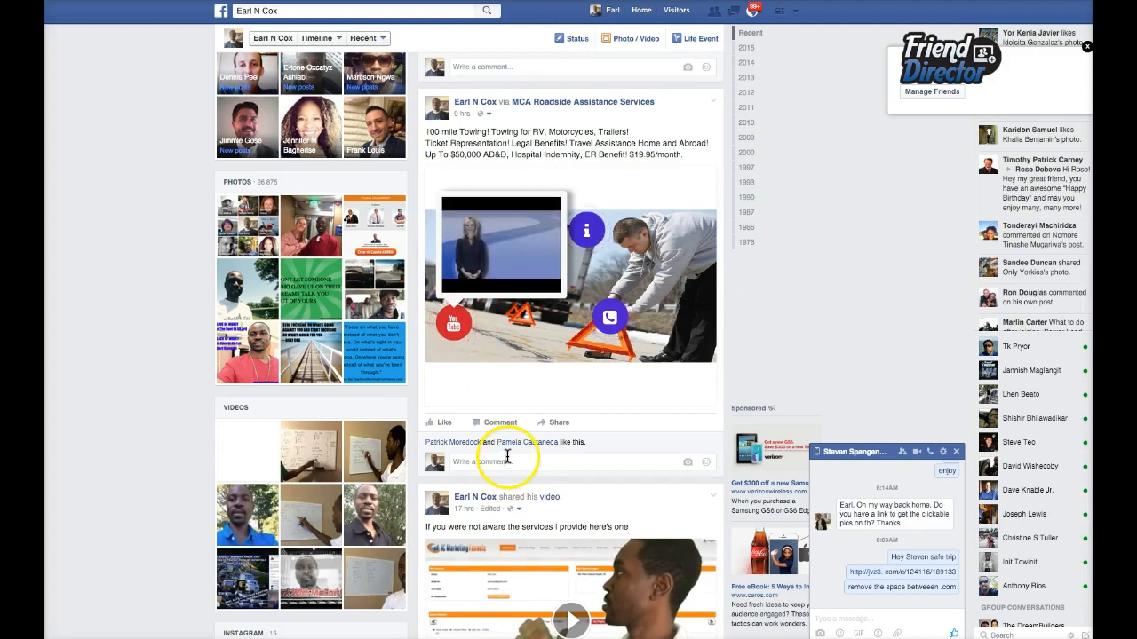
pyautogui.click(499, 258)
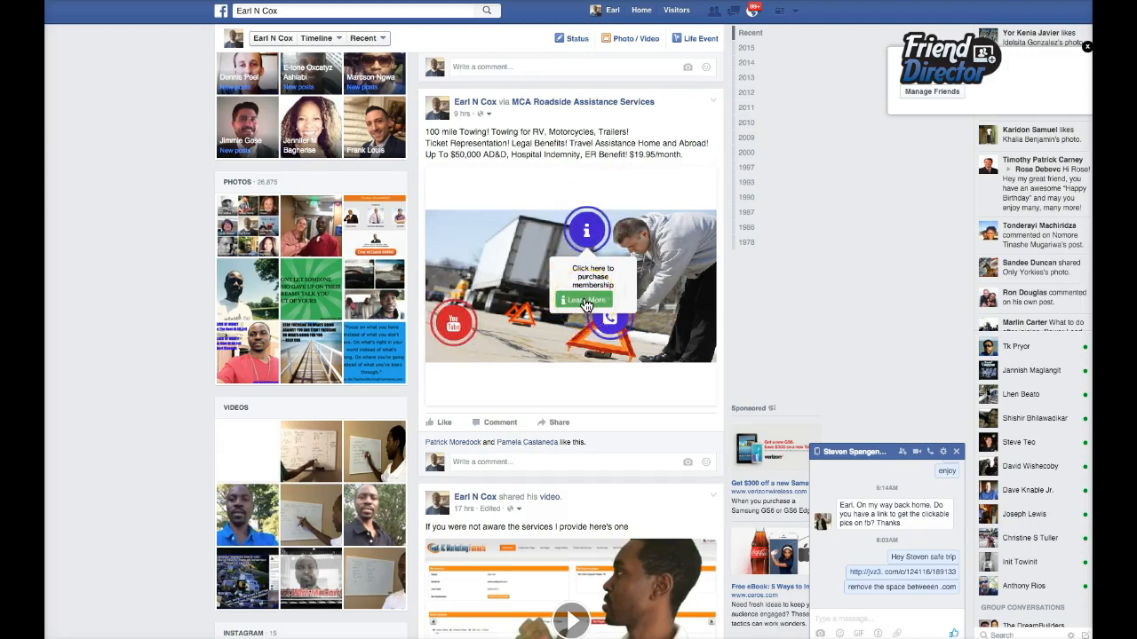
pyautogui.click(584, 299)
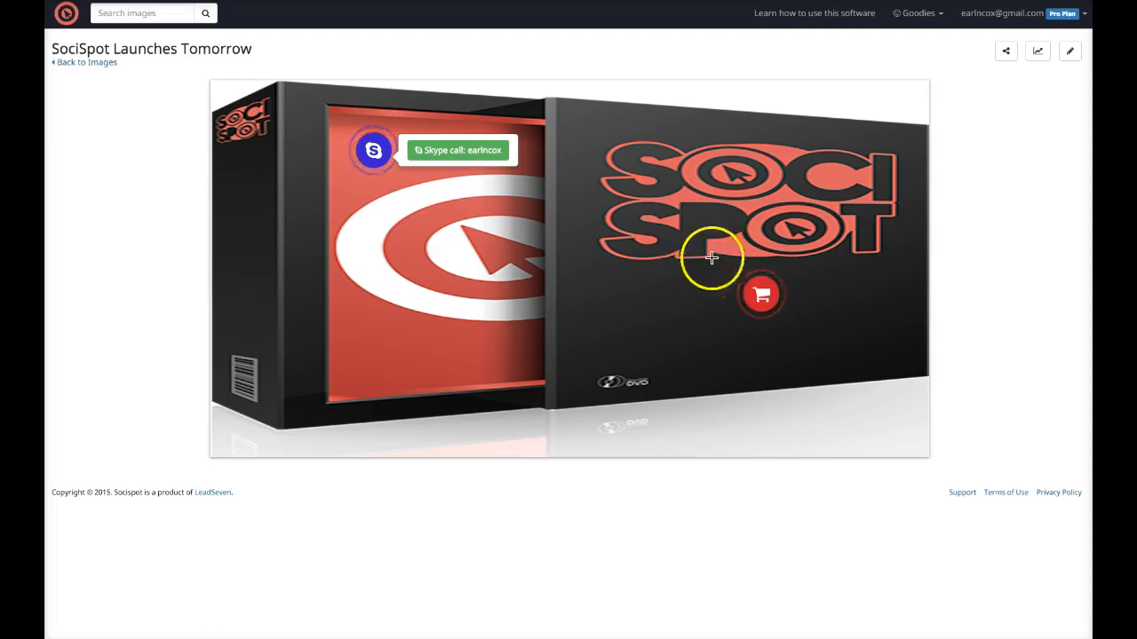
pyautogui.moveTo(156, 125)
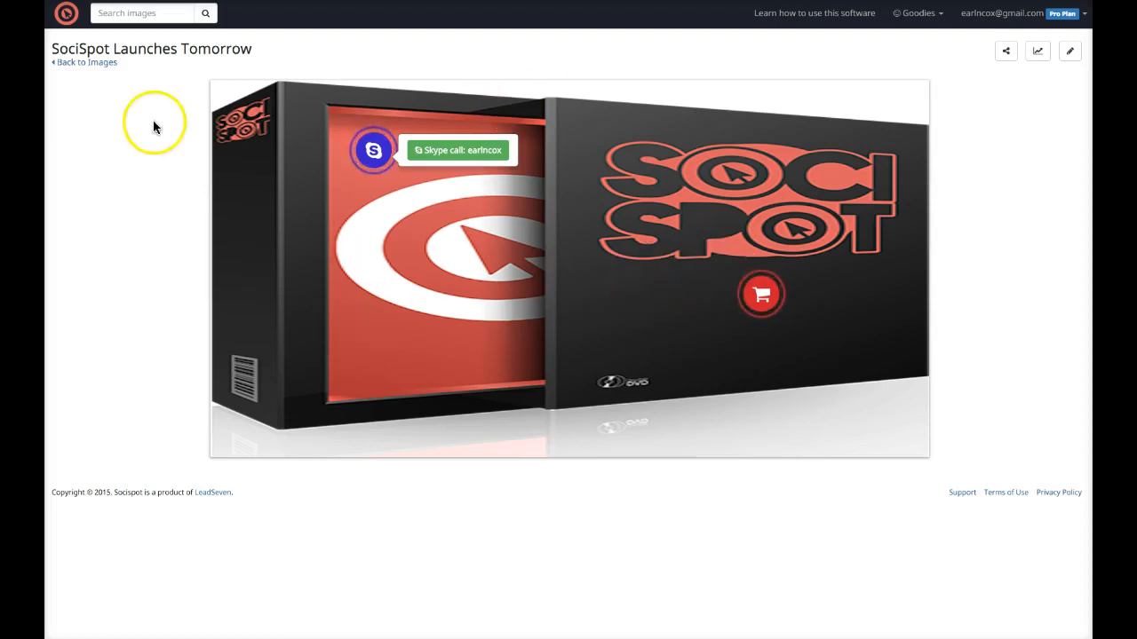
# Return to the full image gallery via Back to Images
pyautogui.click(83, 62)
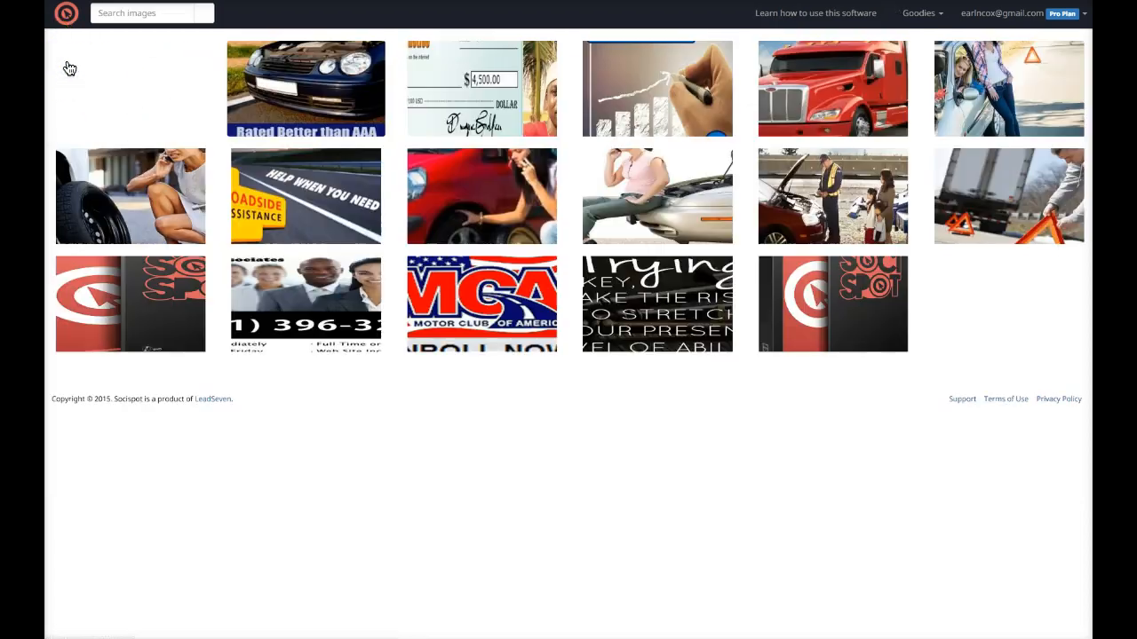
pyautogui.moveTo(130, 64)
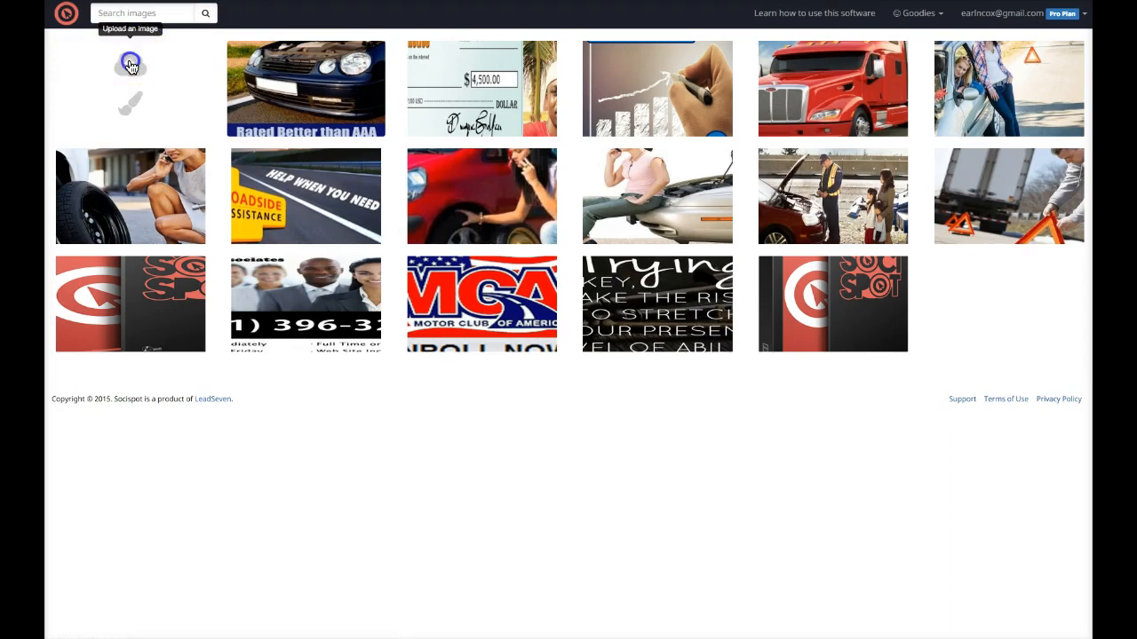
# Upload the socispot box picture chosen from the Desktop as a new image
pyautogui.click(129, 64)
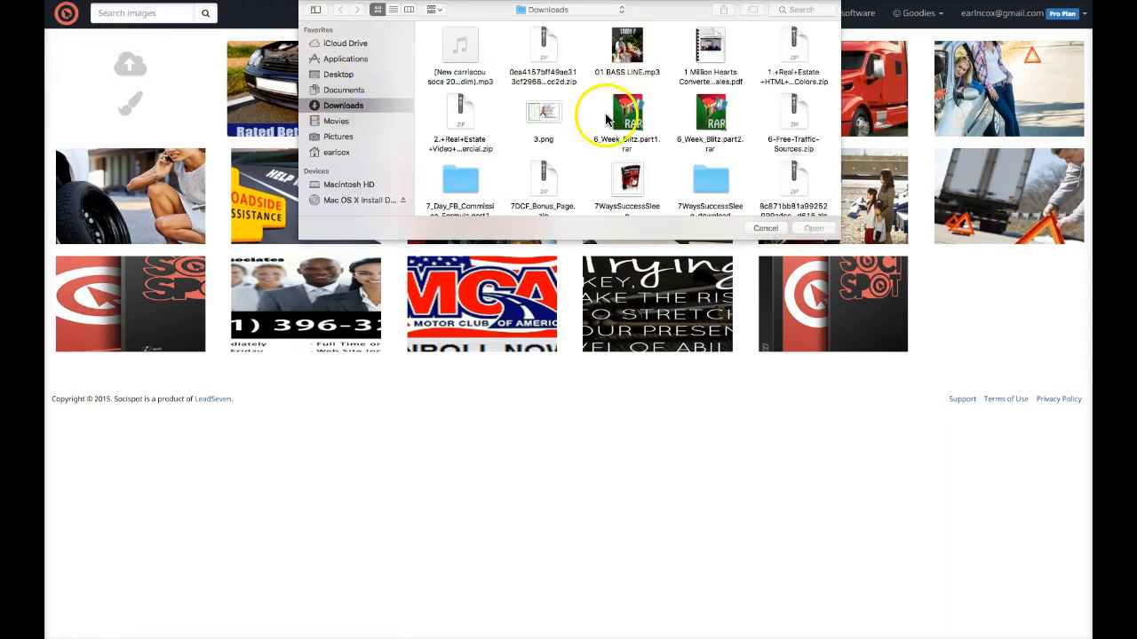
pyautogui.scroll(-3)
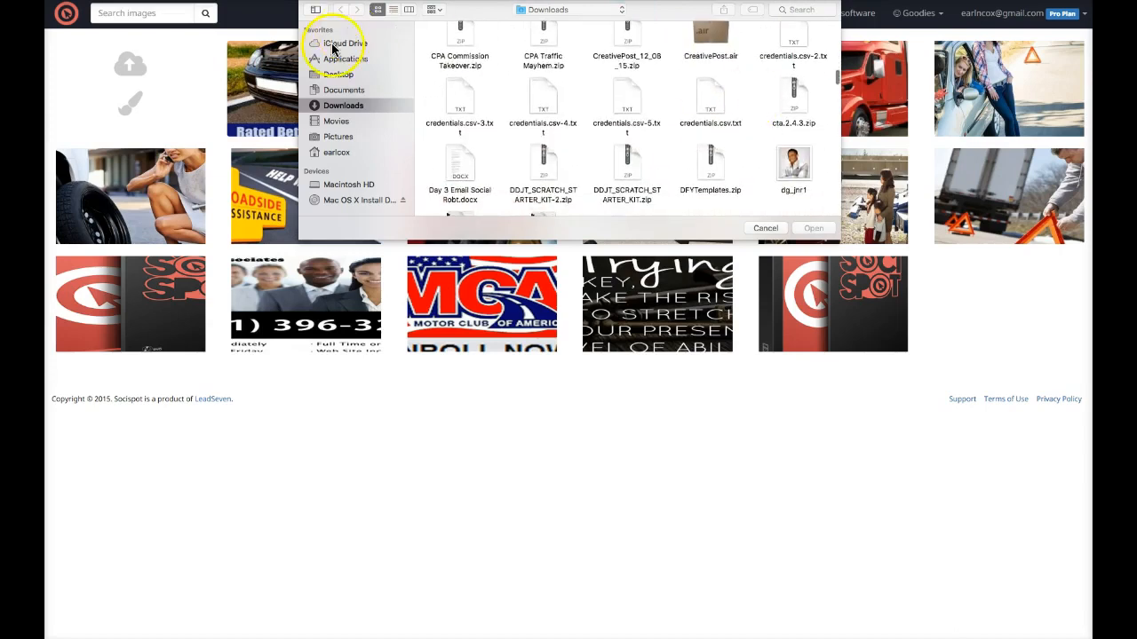
pyautogui.click(337, 75)
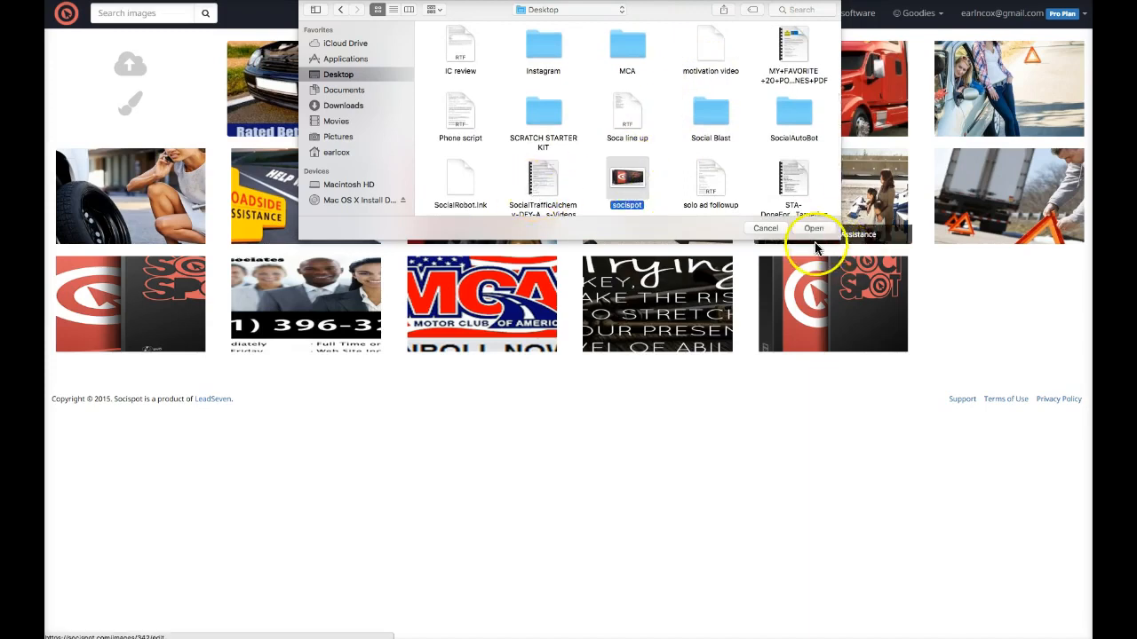
pyautogui.click(814, 228)
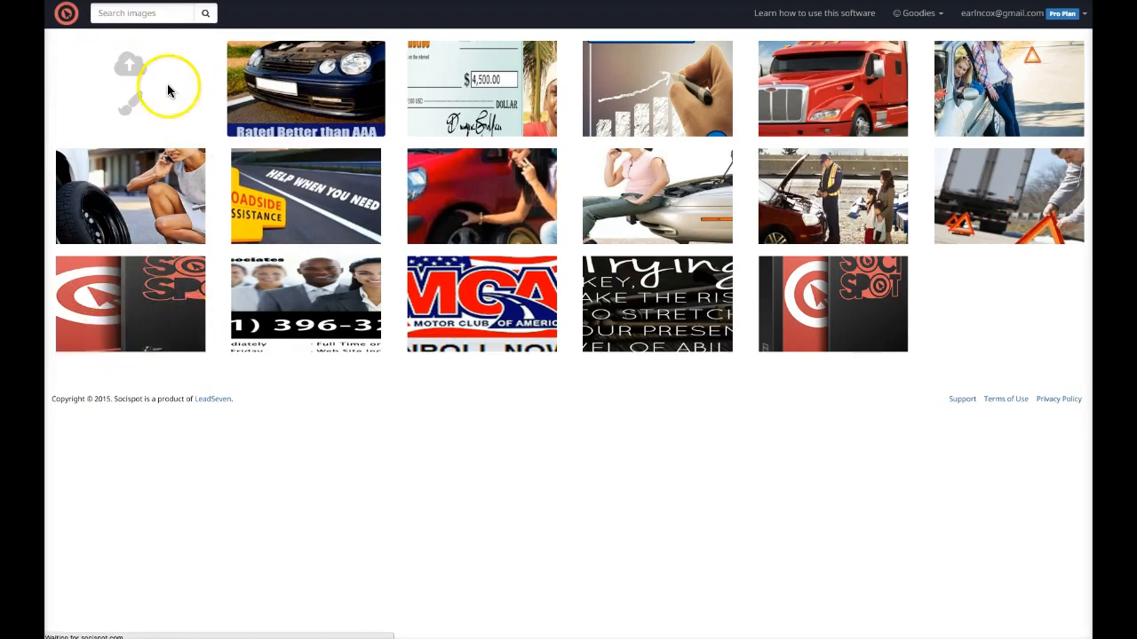
# View the newly uploaded box image, then reopen the SociSpot Launches Tomorrow image
pyautogui.click(832, 304)
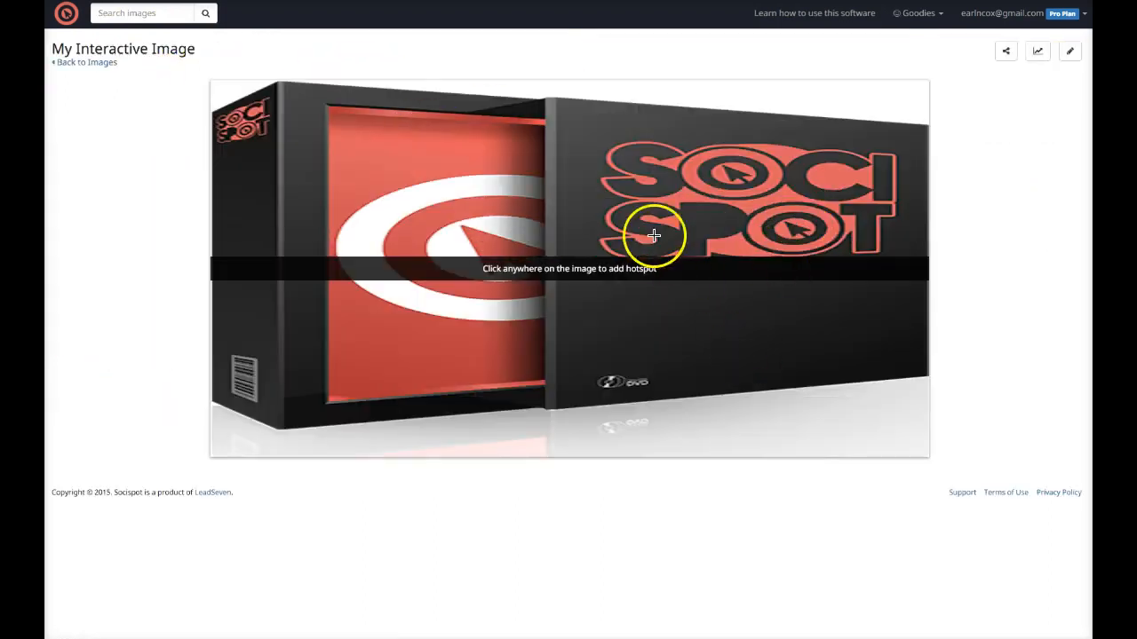
pyautogui.moveTo(163, 50)
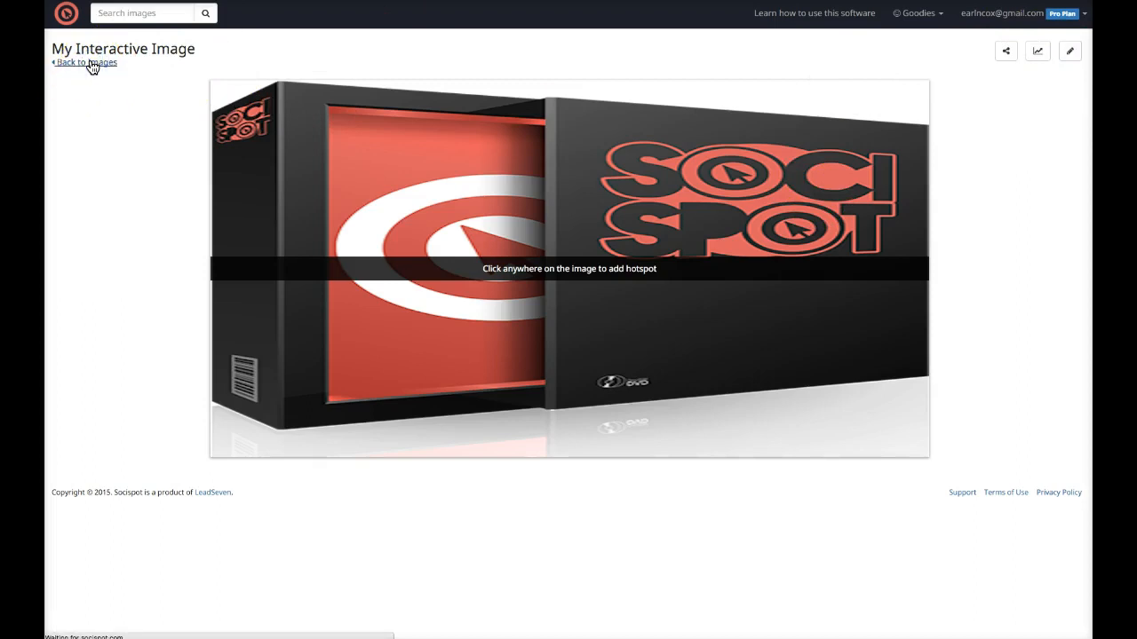
pyautogui.click(85, 62)
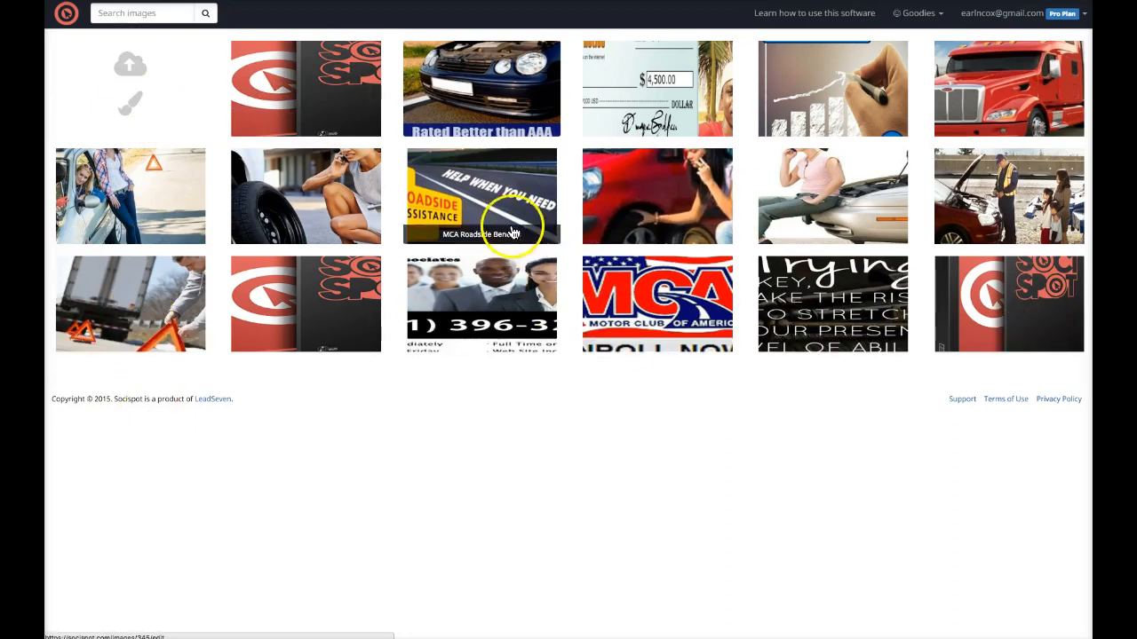
pyautogui.click(483, 196)
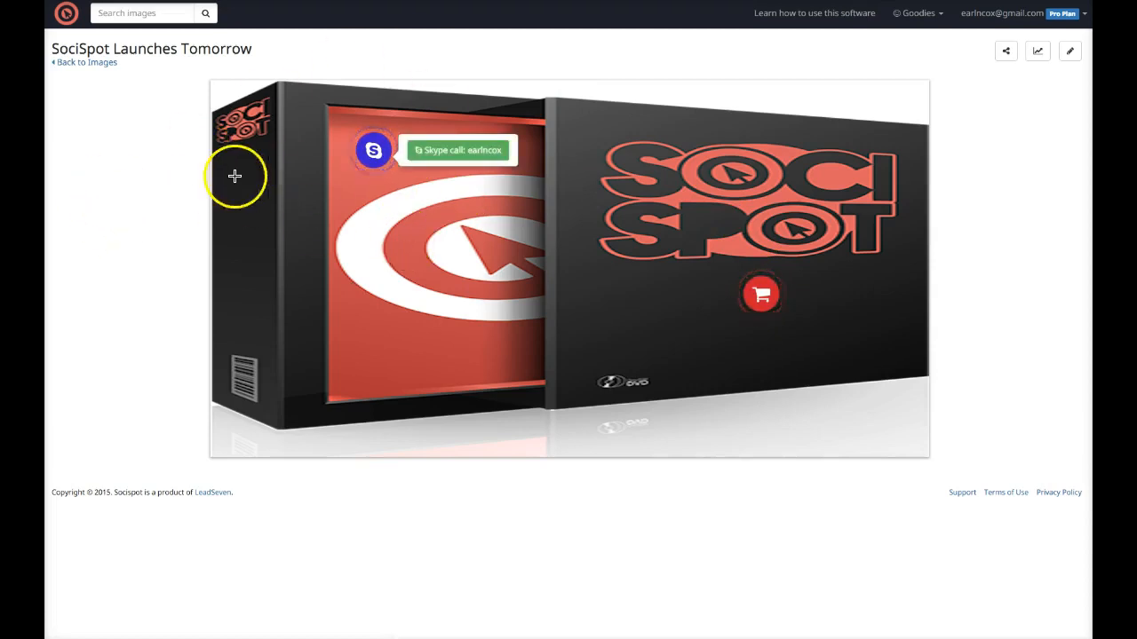
pyautogui.moveTo(398, 367)
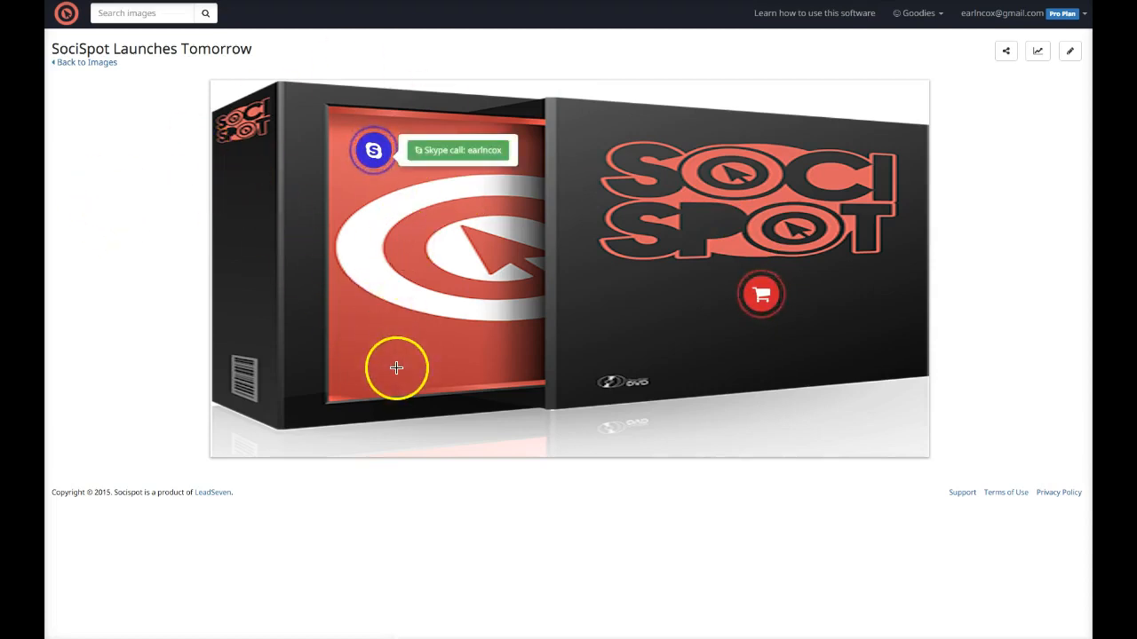
# Add a hotspot at the box's lower left and list the available hotspot types
pyautogui.click(396, 368)
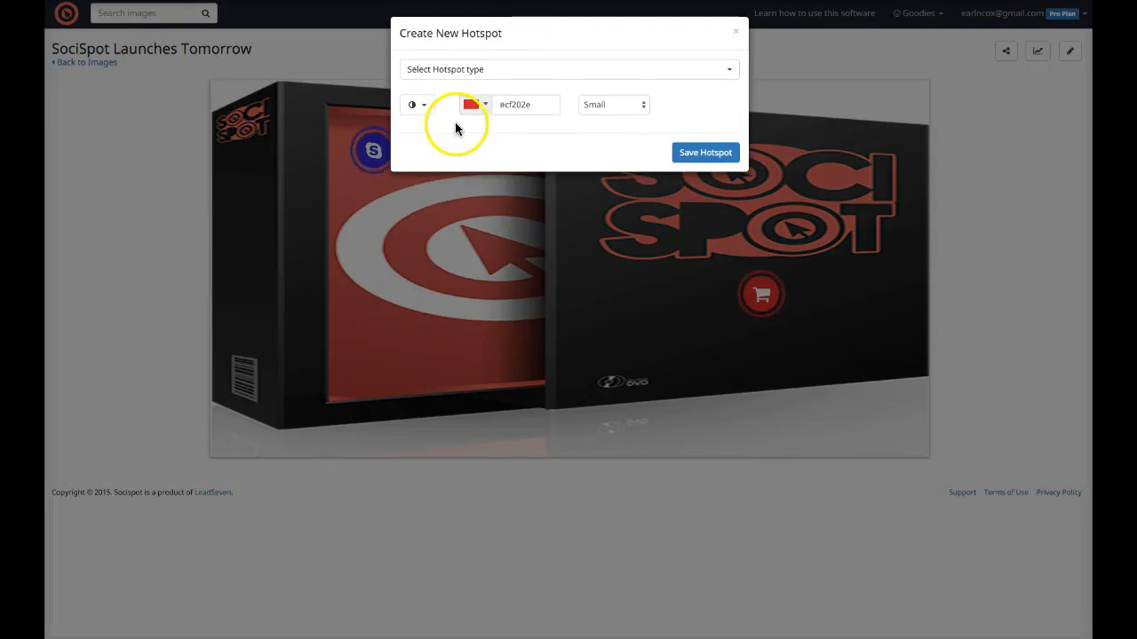
pyautogui.click(569, 69)
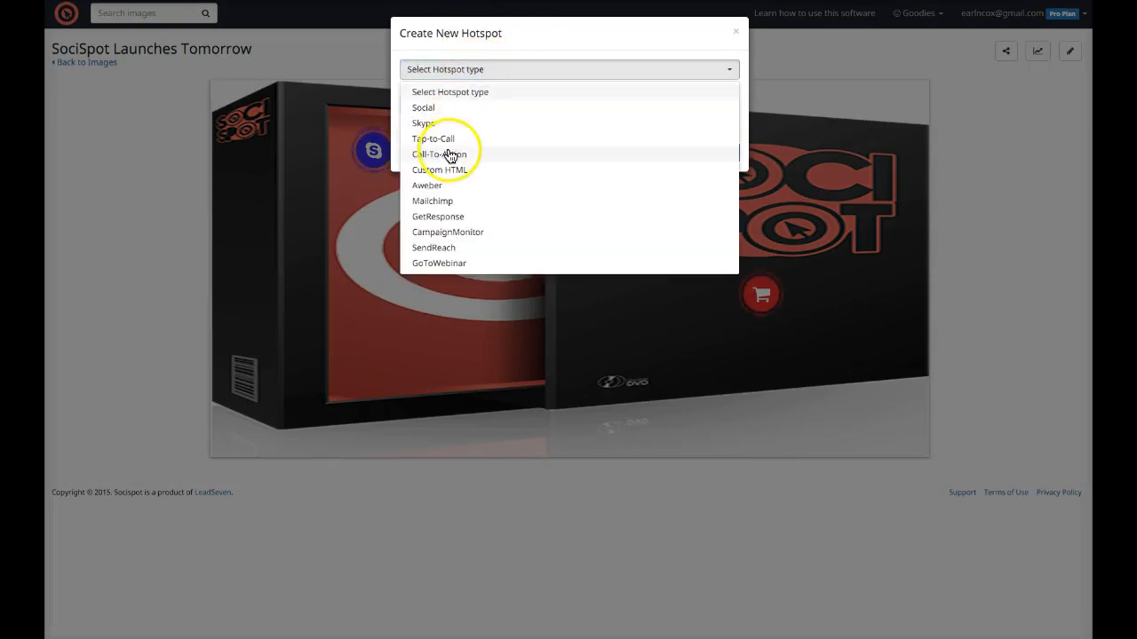
pyautogui.moveTo(434, 199)
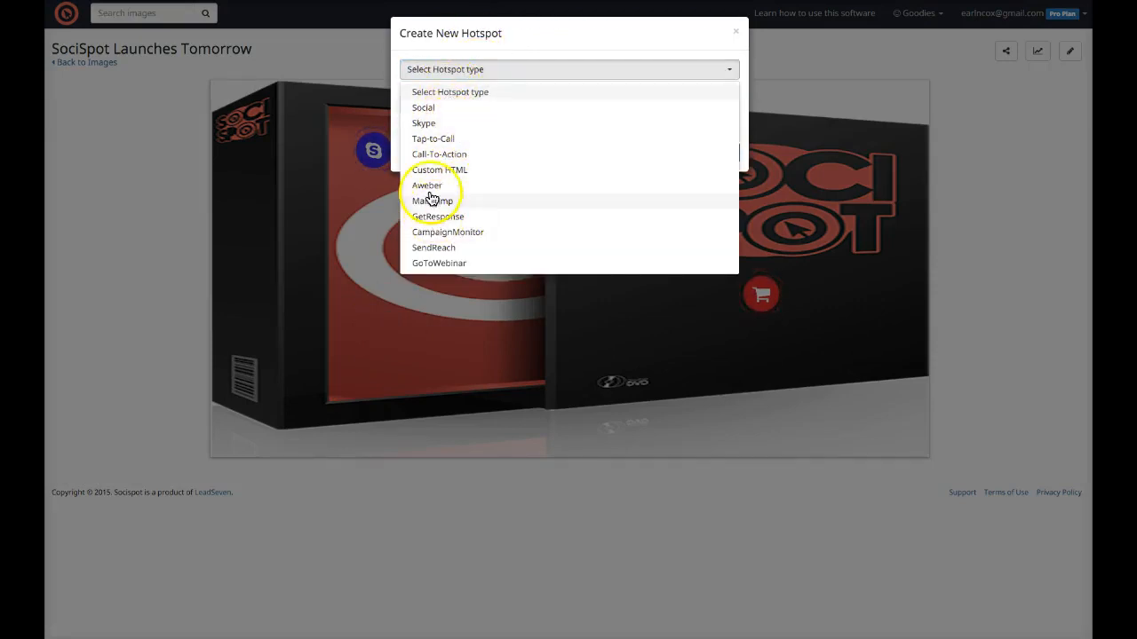
pyautogui.moveTo(435, 113)
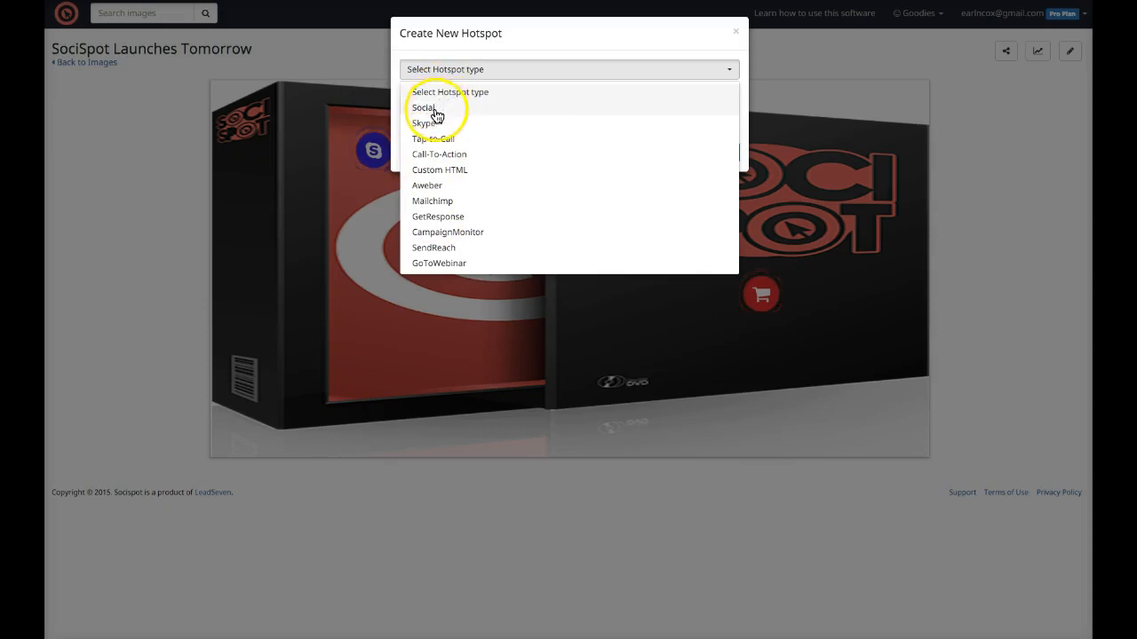
pyautogui.moveTo(458, 128)
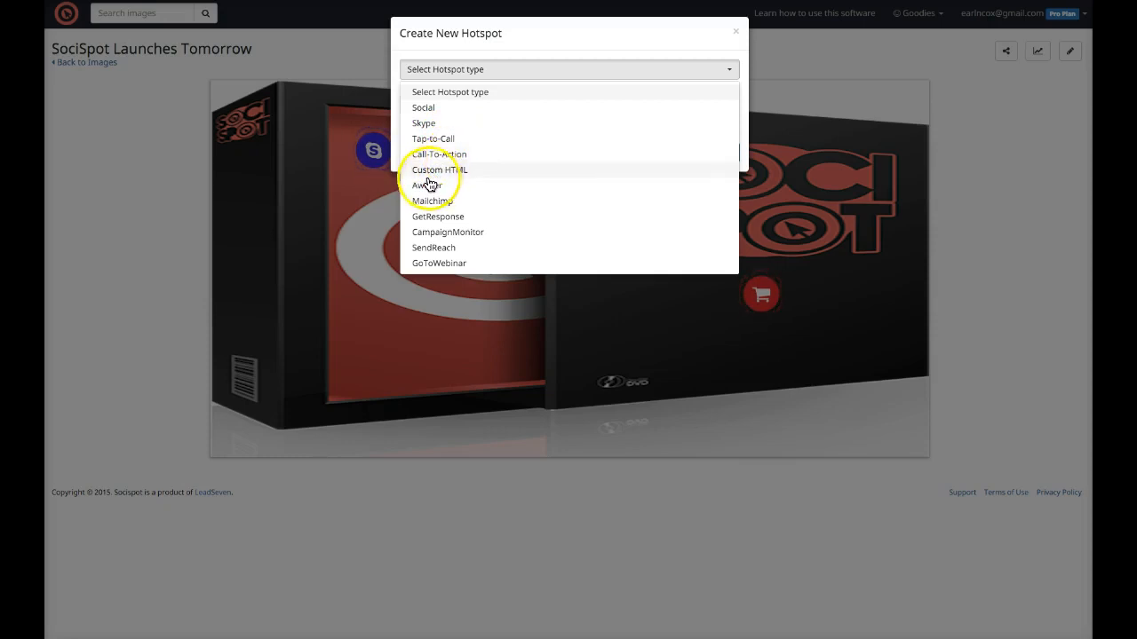
pyautogui.moveTo(478, 177)
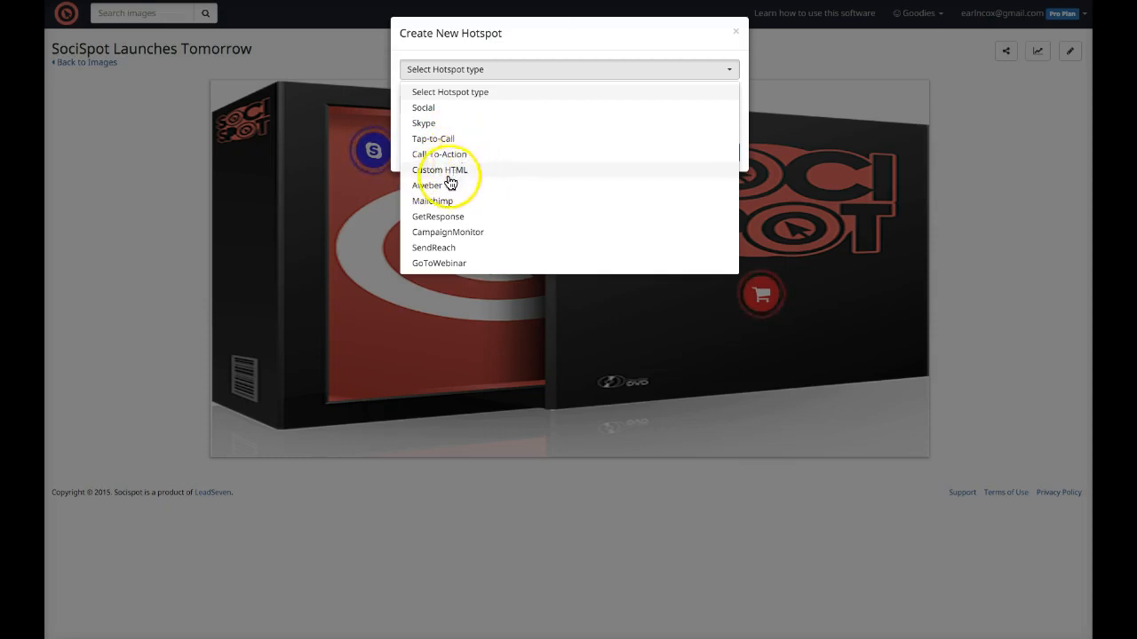
pyautogui.moveTo(469, 238)
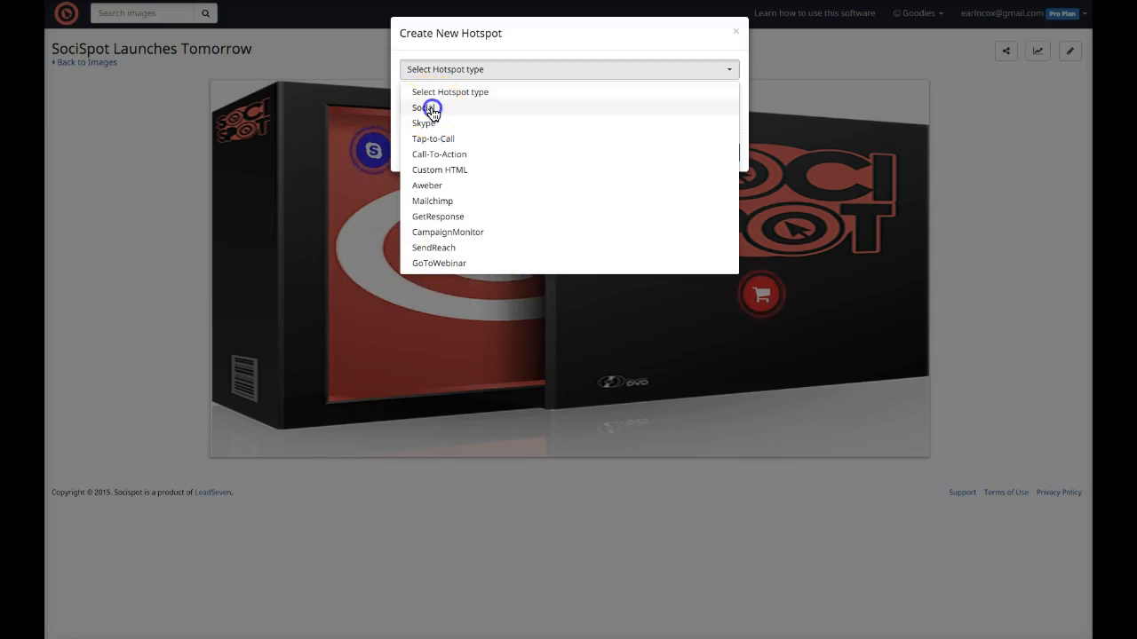
pyautogui.click(423, 109)
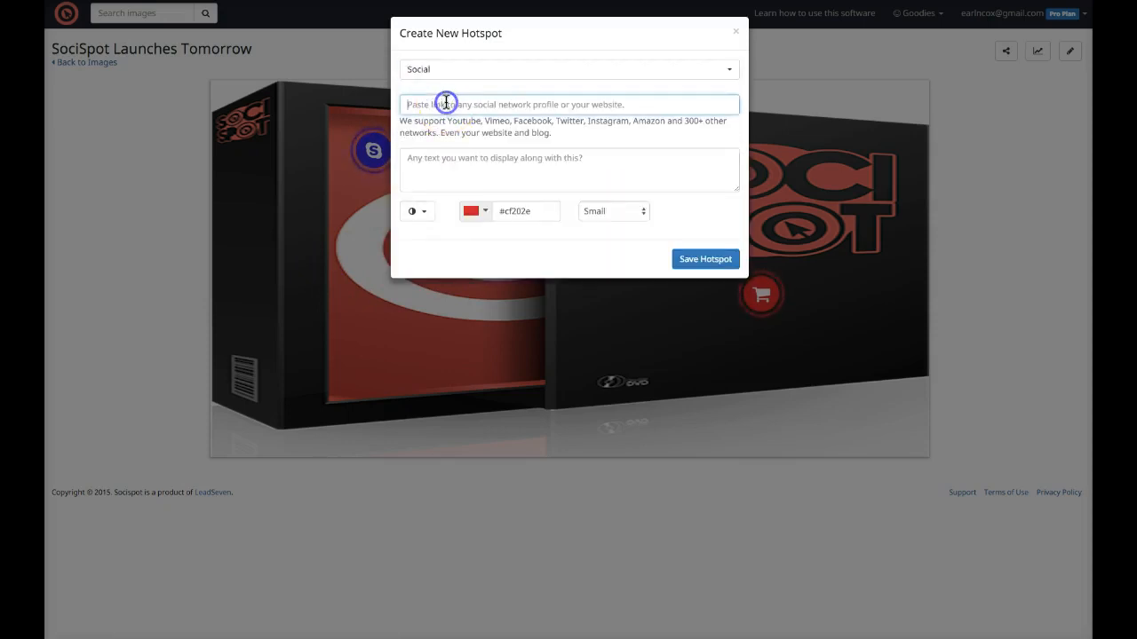
pyautogui.write('https://')
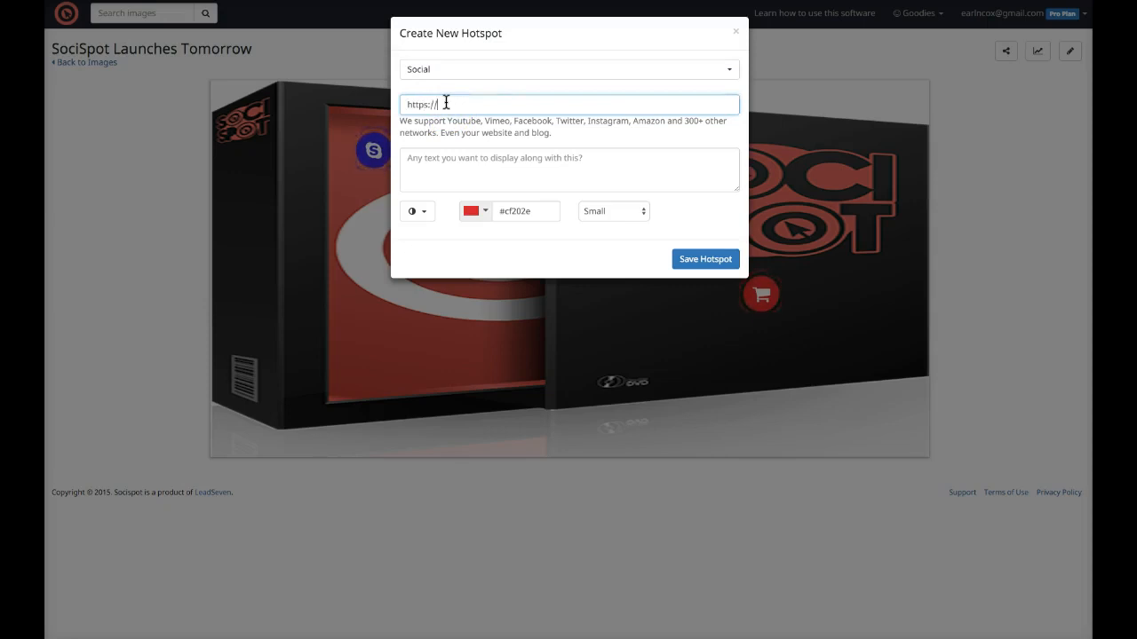
pyautogui.write('www.')
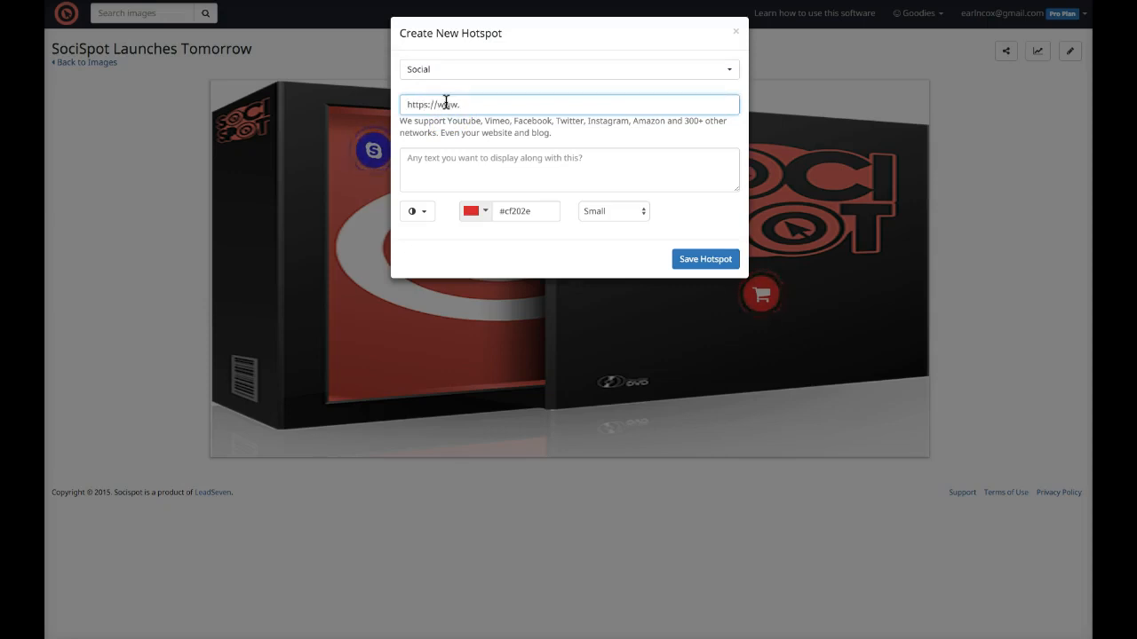
pyautogui.write('facebook.')
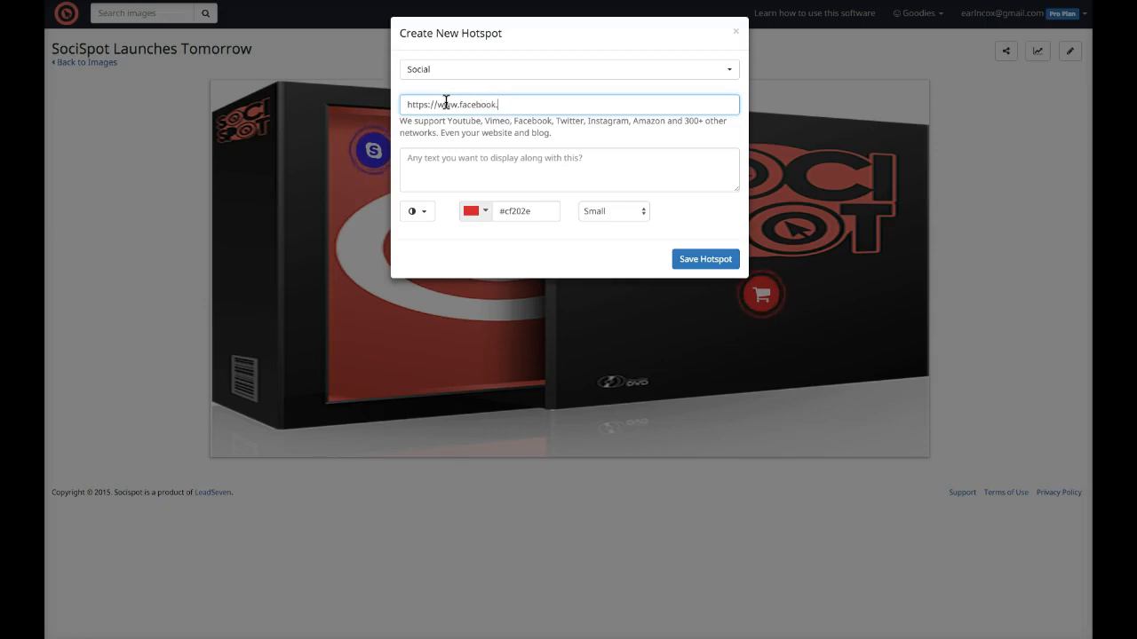
pyautogui.write('com')
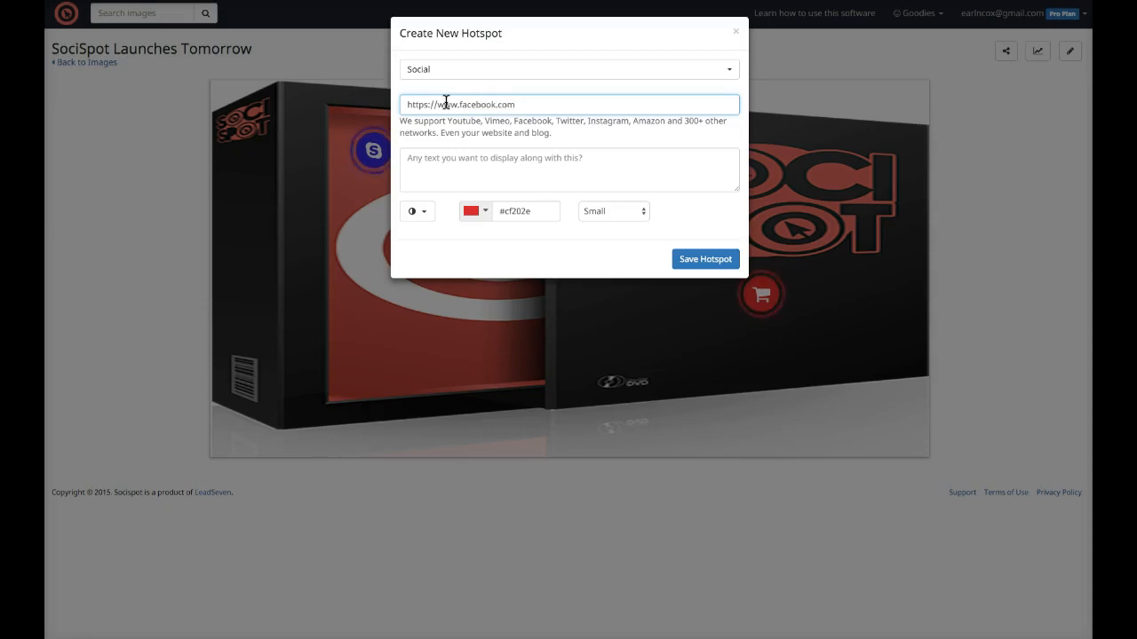
pyautogui.write('/earlncox1')
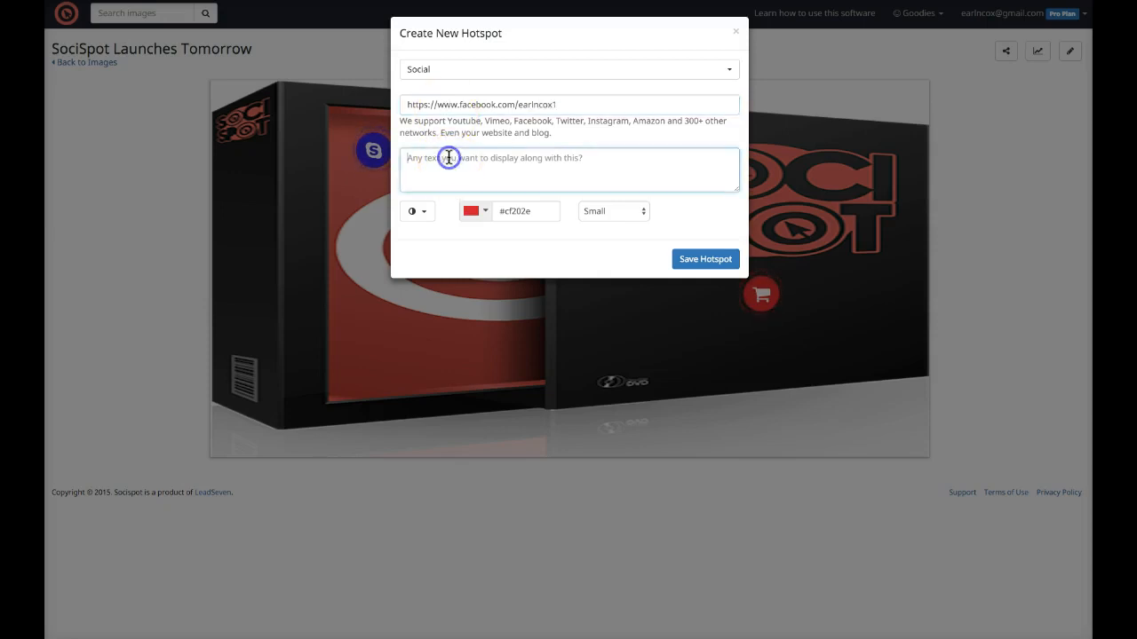
pyautogui.write('Connect')
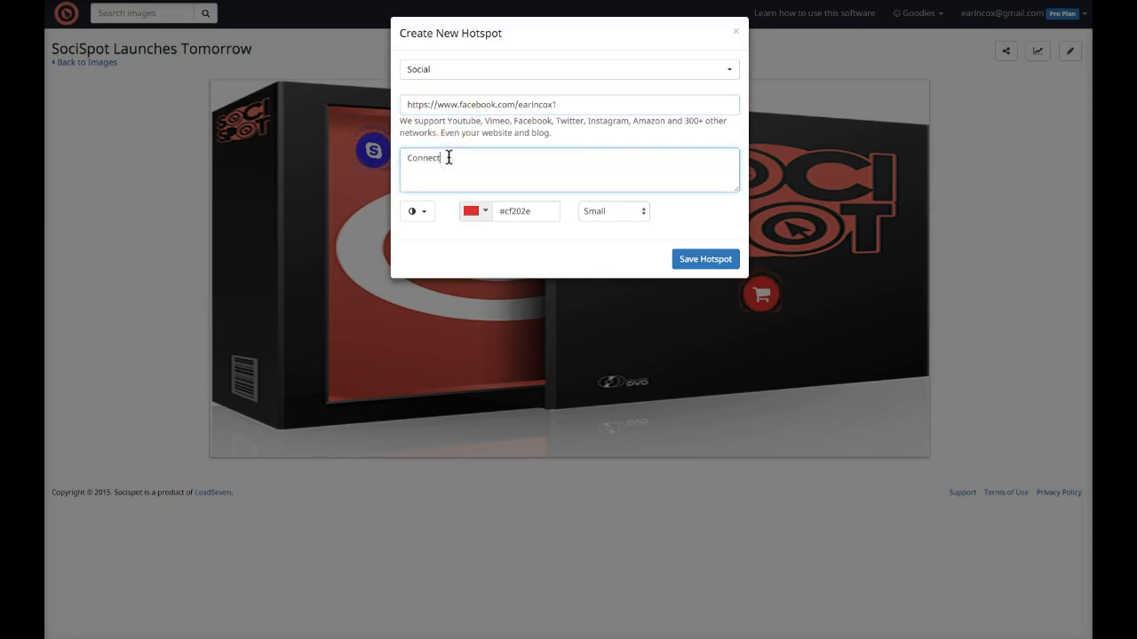
# Enter 'Add me' and the display text 'Like my page' for the hotspot
pyautogui.write('A')
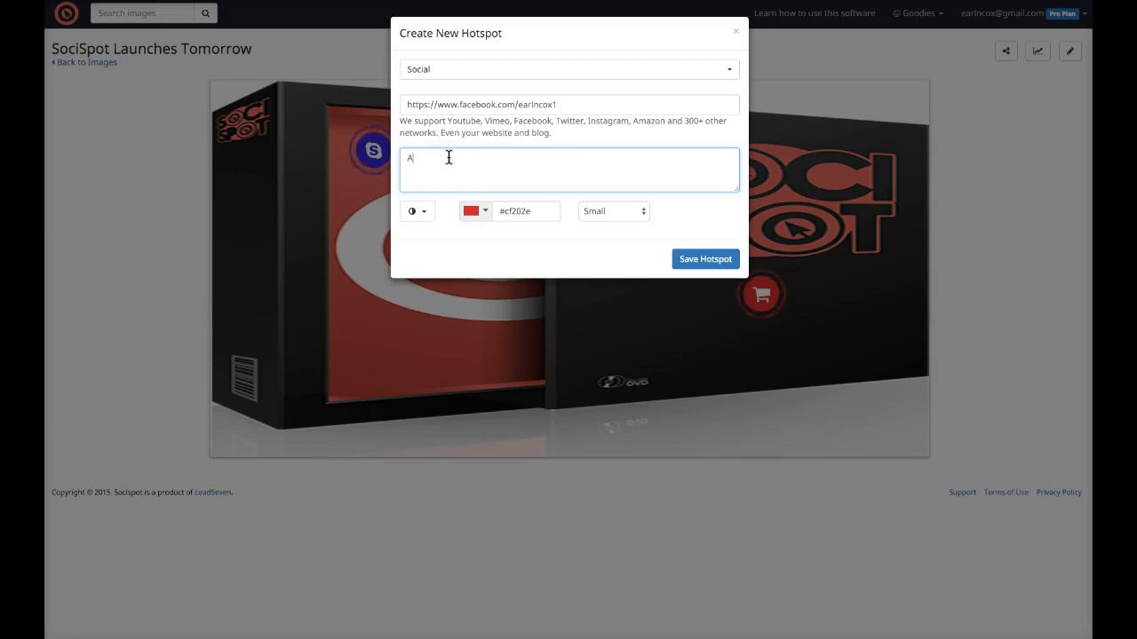
pyautogui.write('dd me')
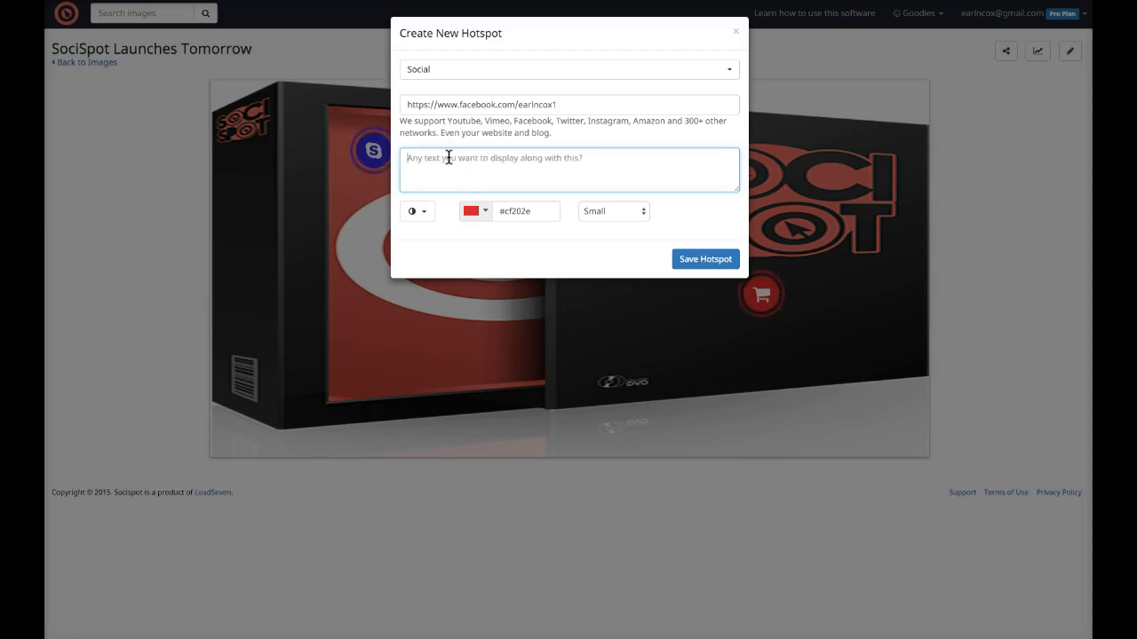
pyautogui.write('Like my page')
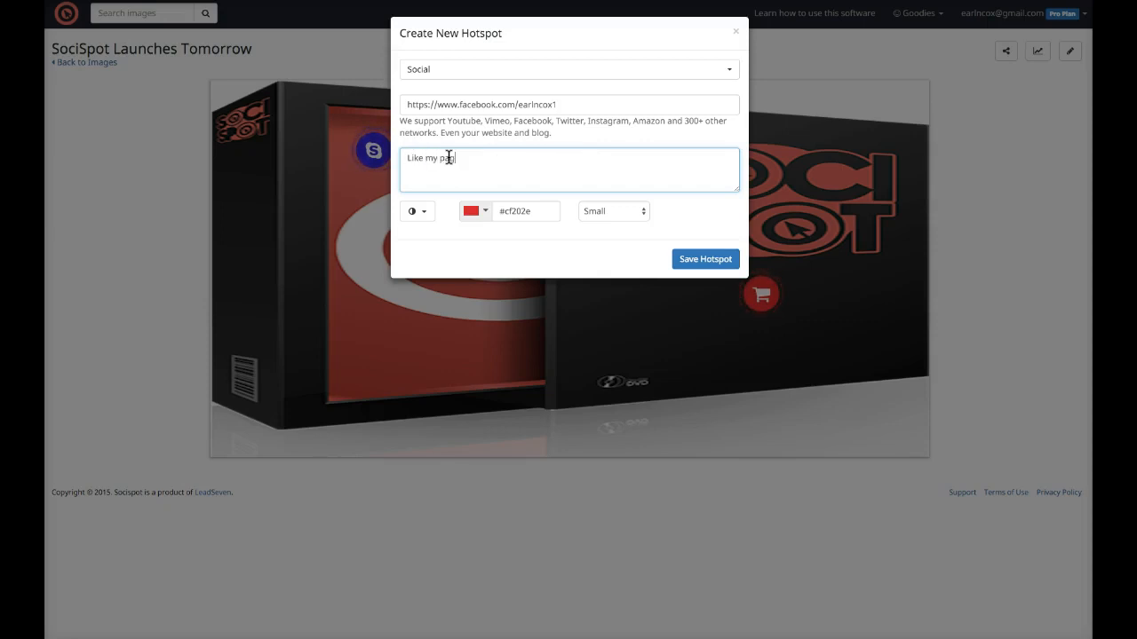
# Pick the Facebook icon from the icon pages and colour the hotspot purple
pyautogui.click(416, 210)
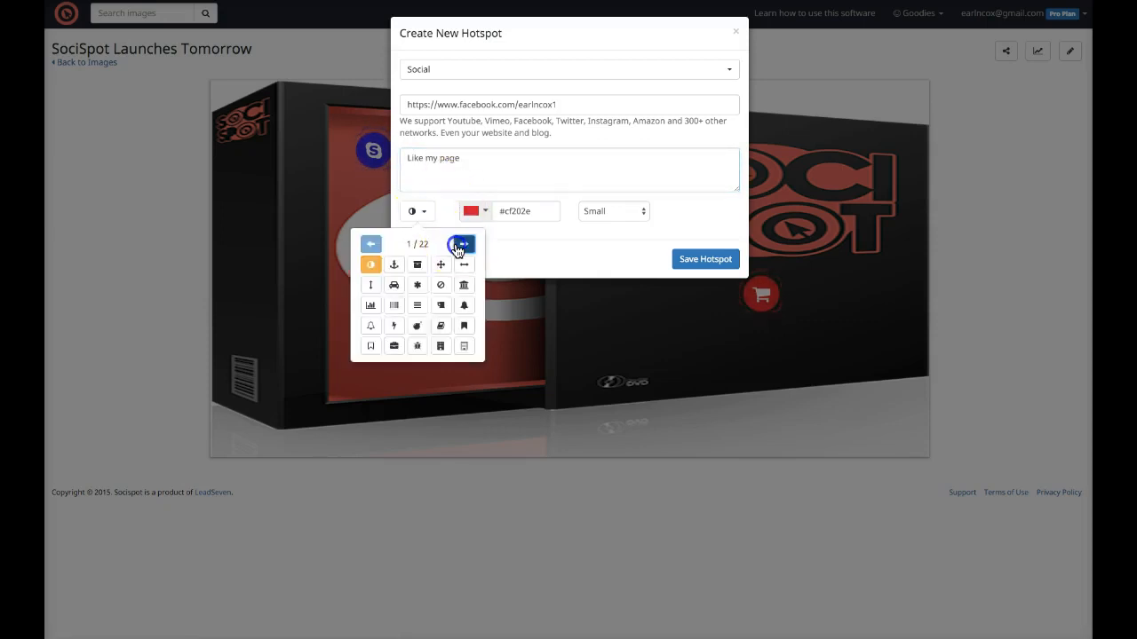
pyautogui.click(462, 245)
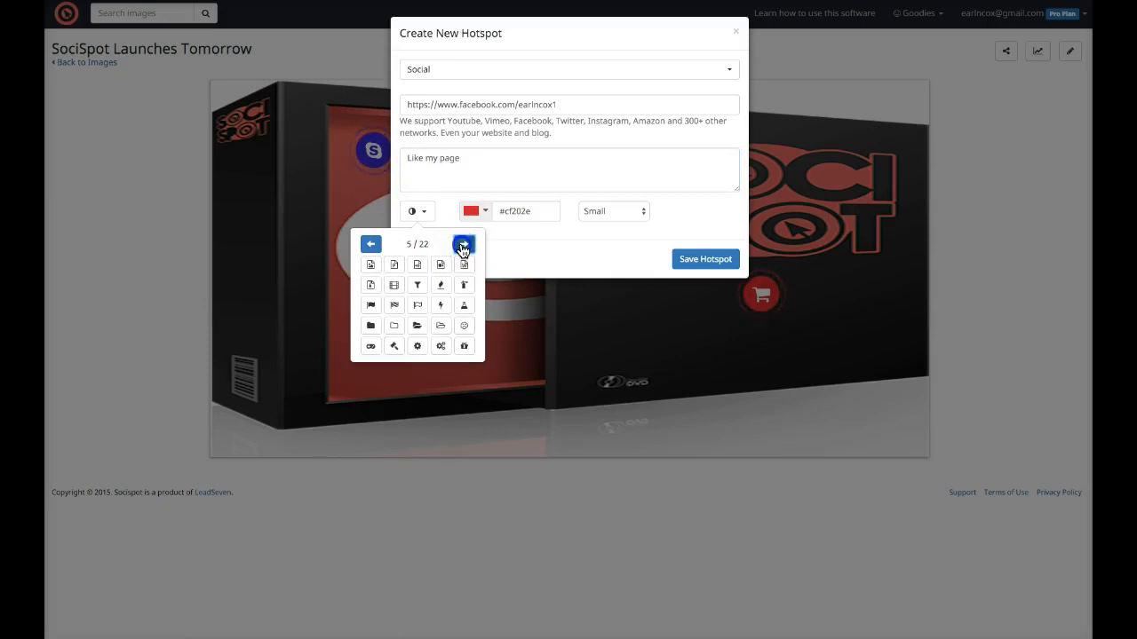
pyautogui.click(462, 245)
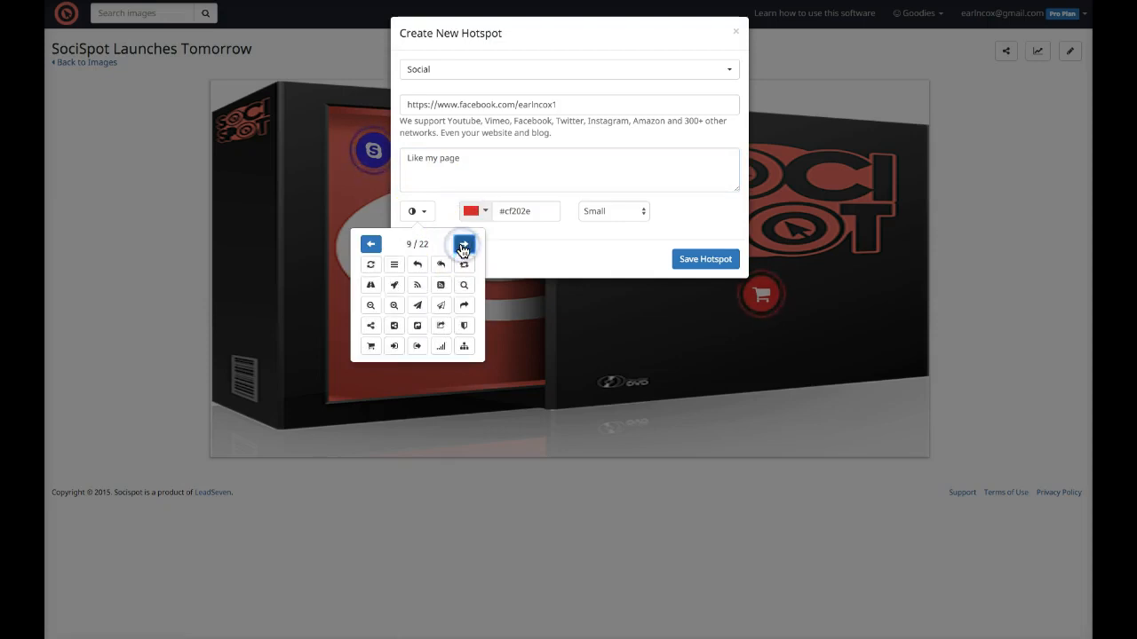
pyautogui.click(462, 245)
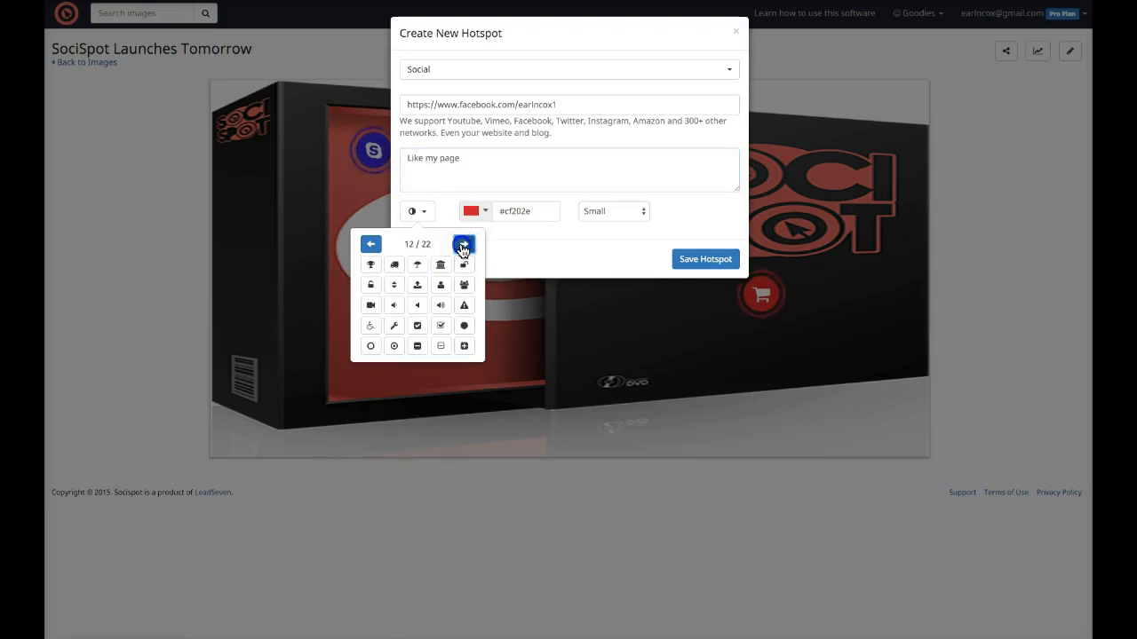
pyautogui.click(462, 245)
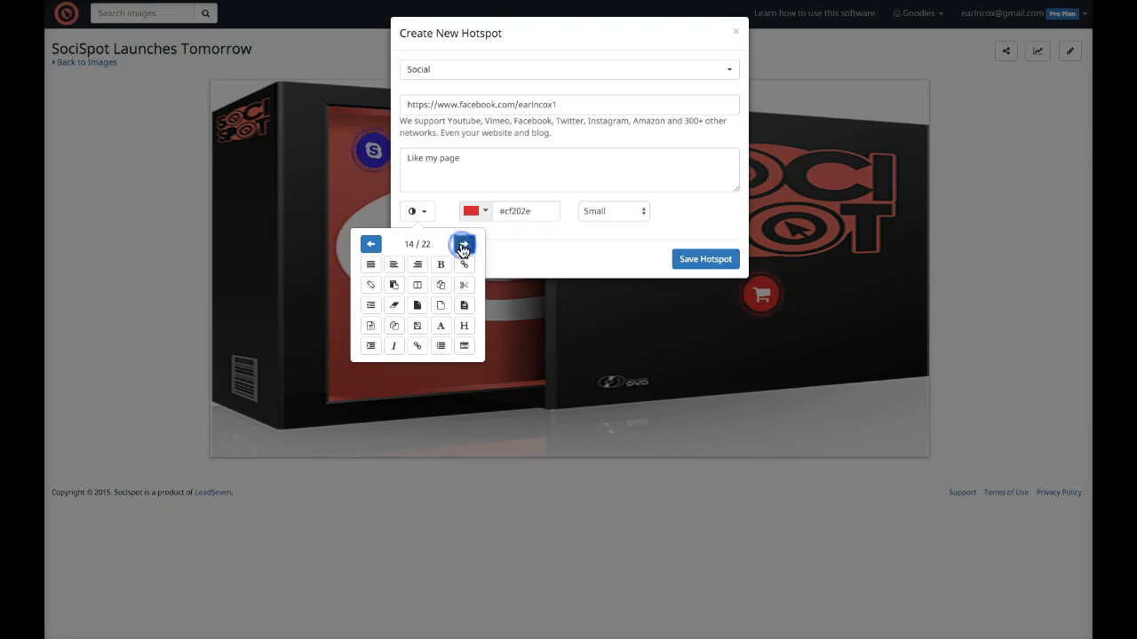
pyautogui.click(462, 245)
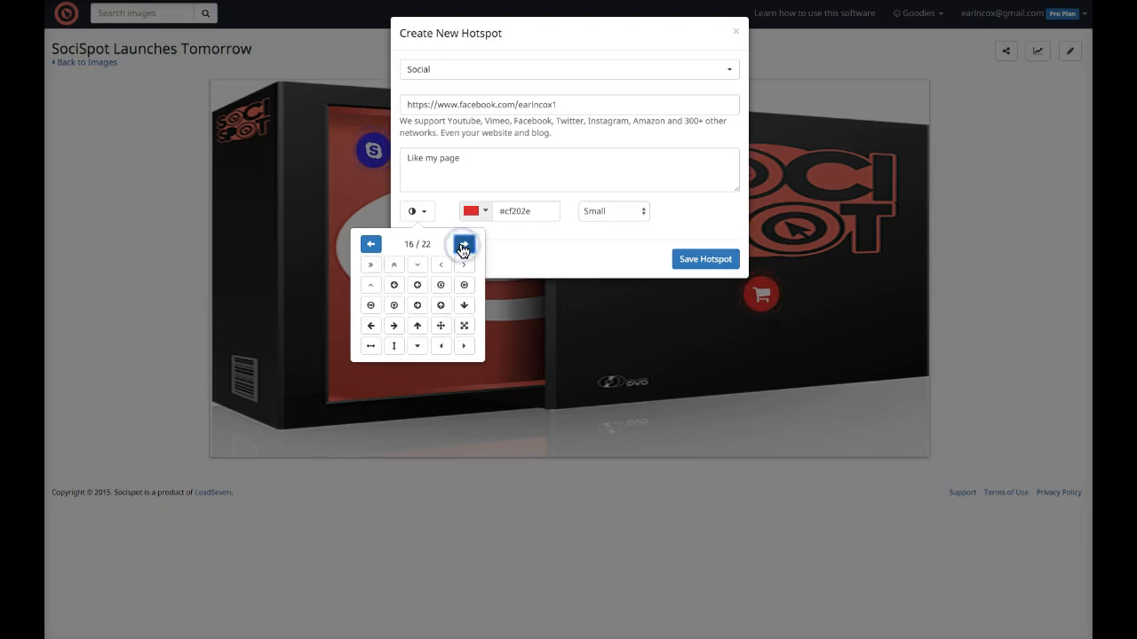
pyautogui.click(462, 245)
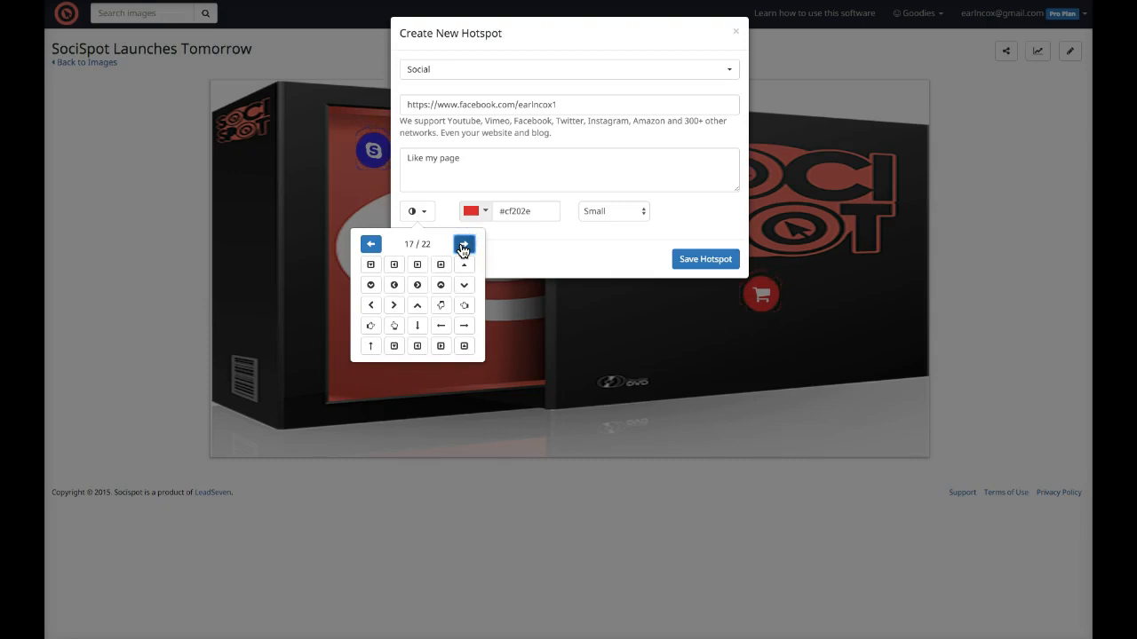
pyautogui.click(464, 246)
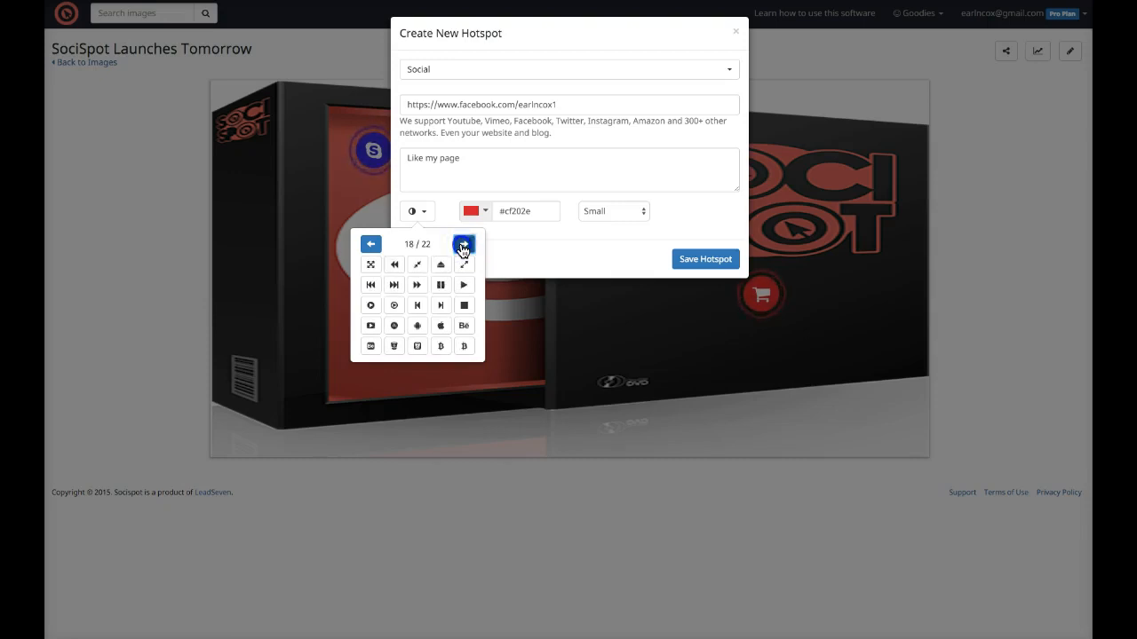
pyautogui.click(463, 245)
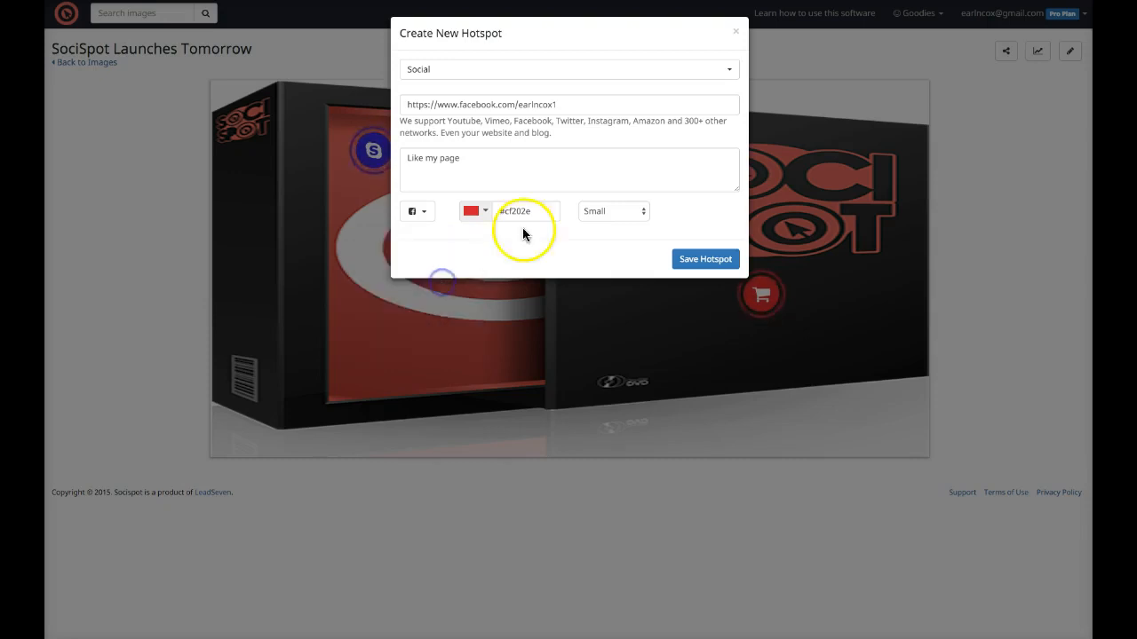
pyautogui.click(473, 210)
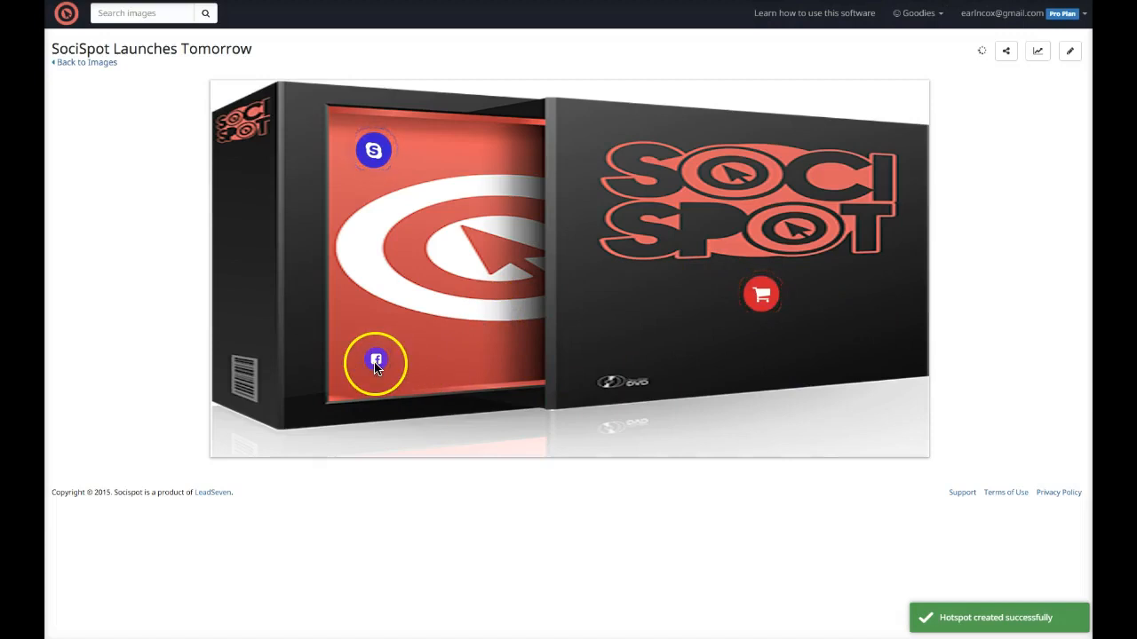
# Test the Facebook hotspot's card, visit the linked Earl Cox page, and reopen the hotspot for editing
pyautogui.click(375, 363)
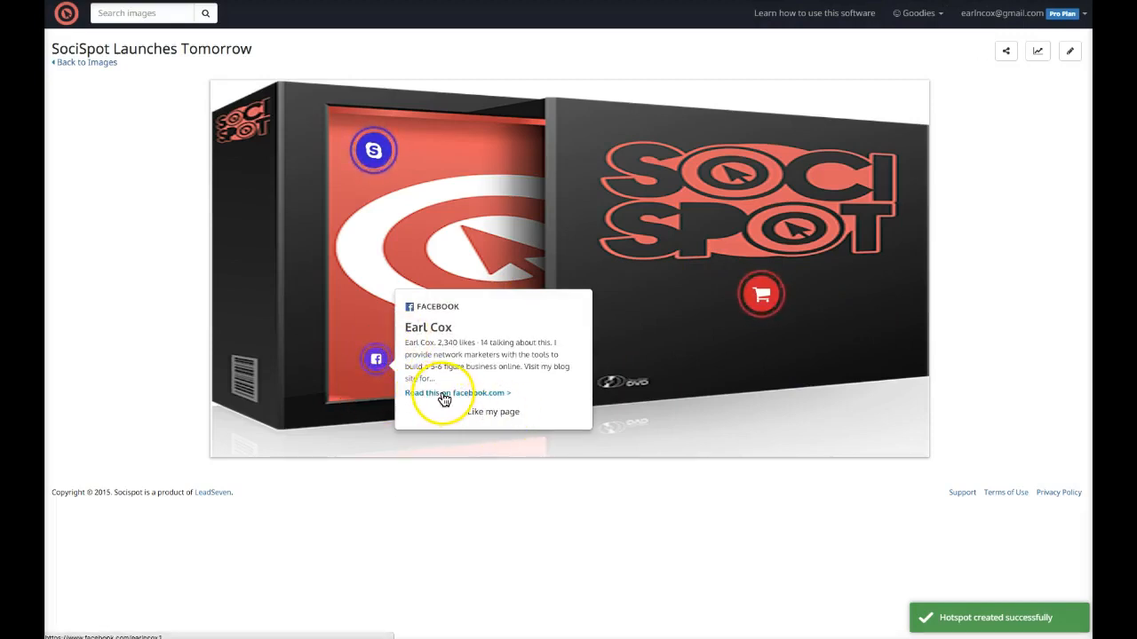
pyautogui.click(446, 398)
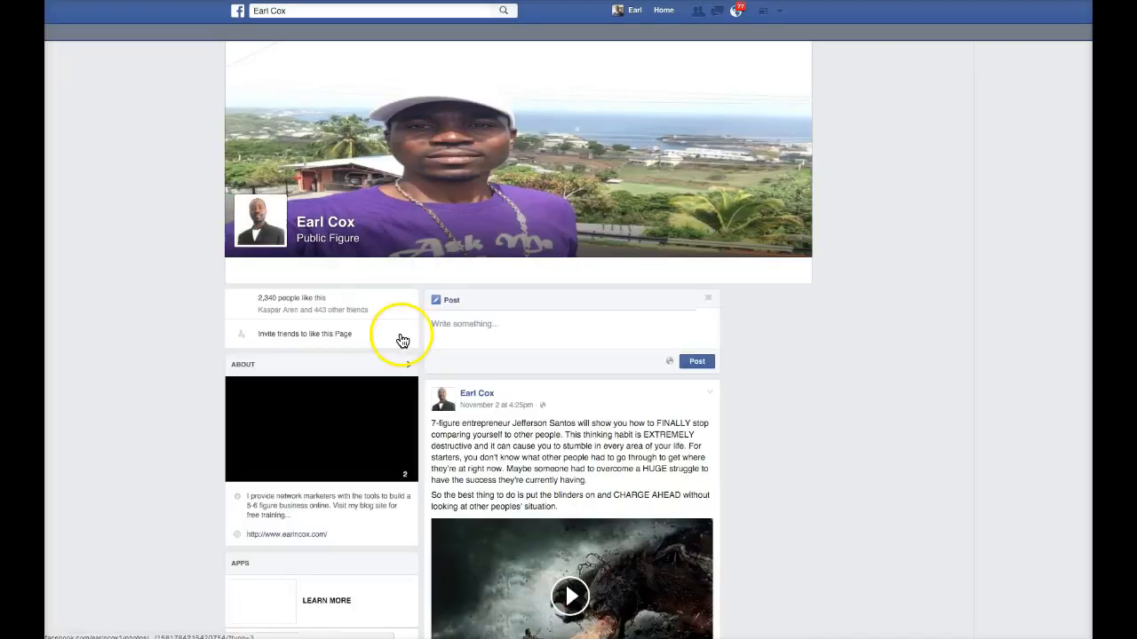
pyautogui.scroll(-3)
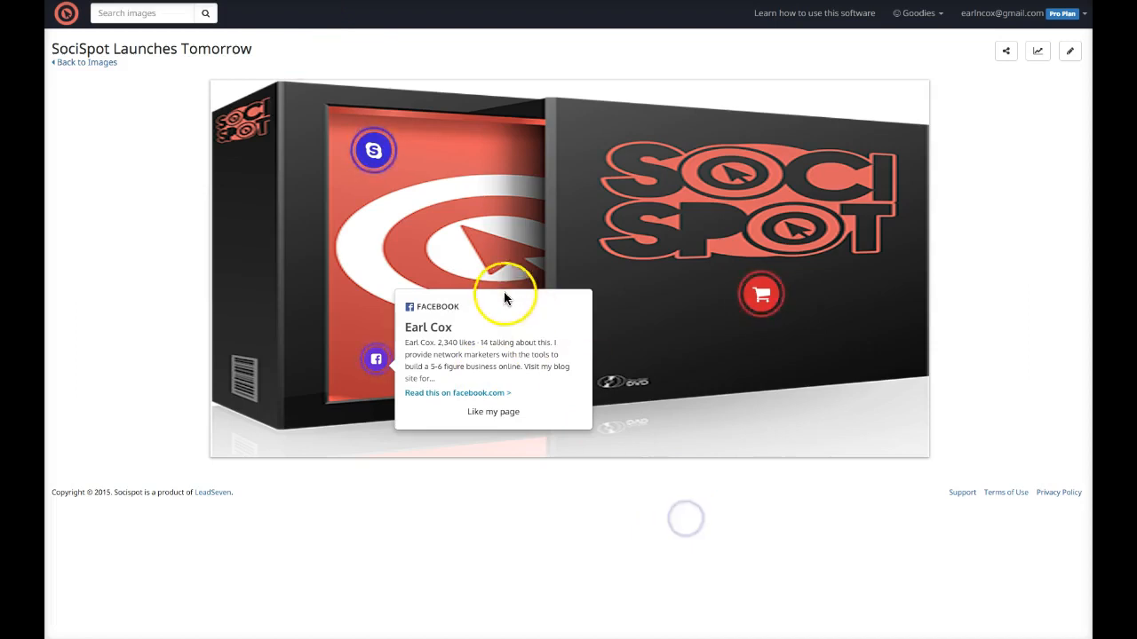
pyautogui.click(376, 359)
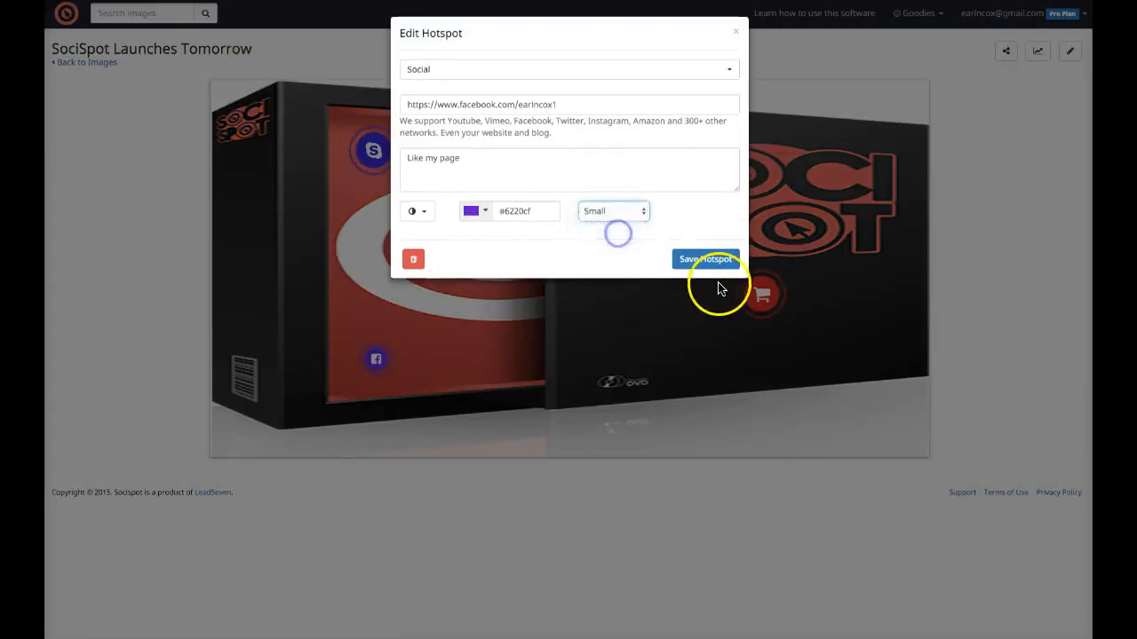
# Save the edited Facebook hotspot and view the image's analytics page
pyautogui.click(707, 259)
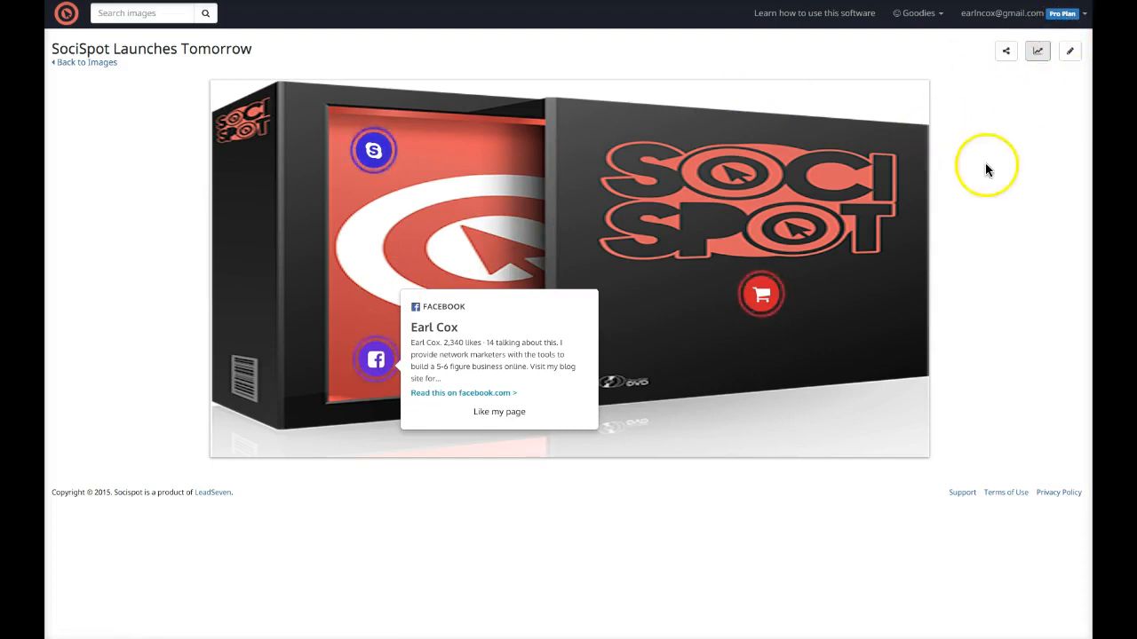
pyautogui.click(1037, 50)
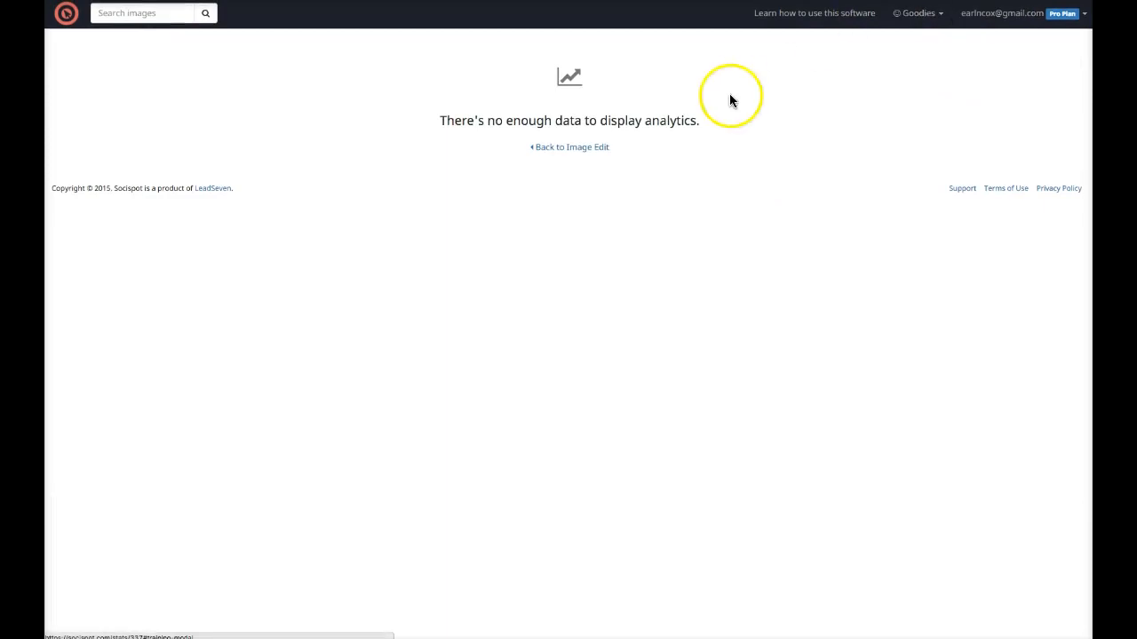
pyautogui.moveTo(508, 262)
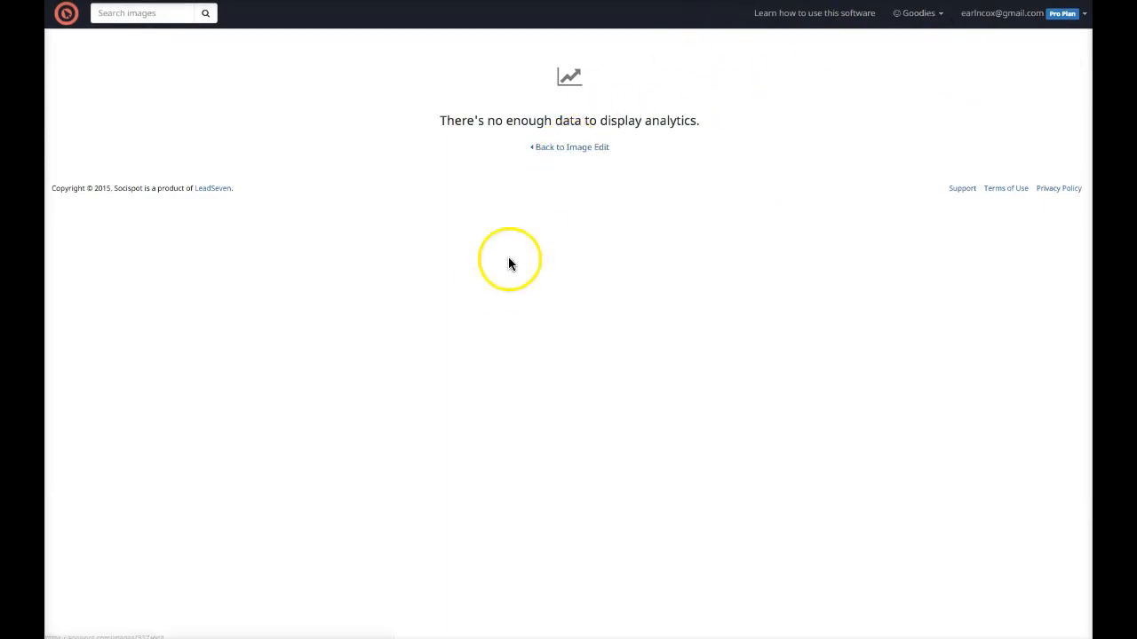
# Leave the analytics view and return to the gallery of uploaded images
pyautogui.click(568, 146)
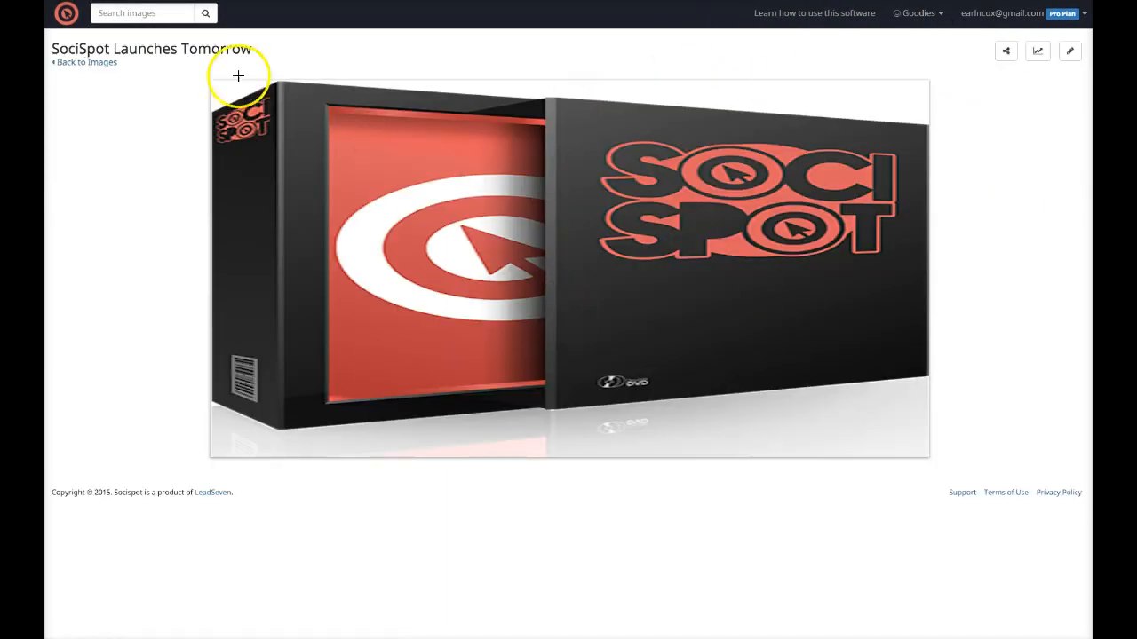
pyautogui.click(87, 63)
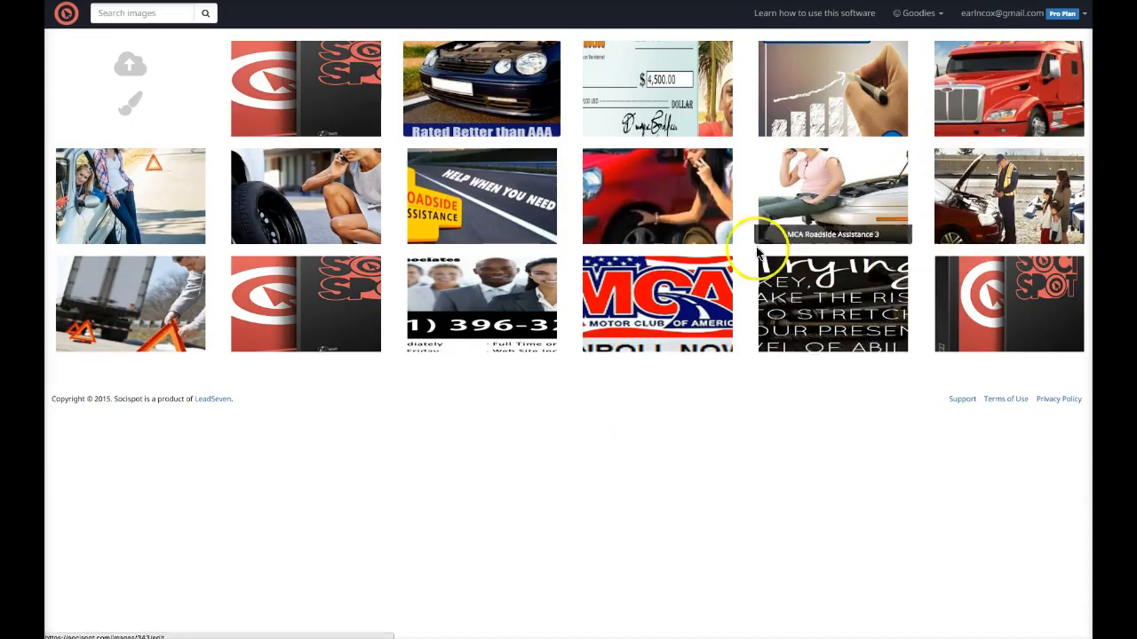
pyautogui.moveTo(88, 302)
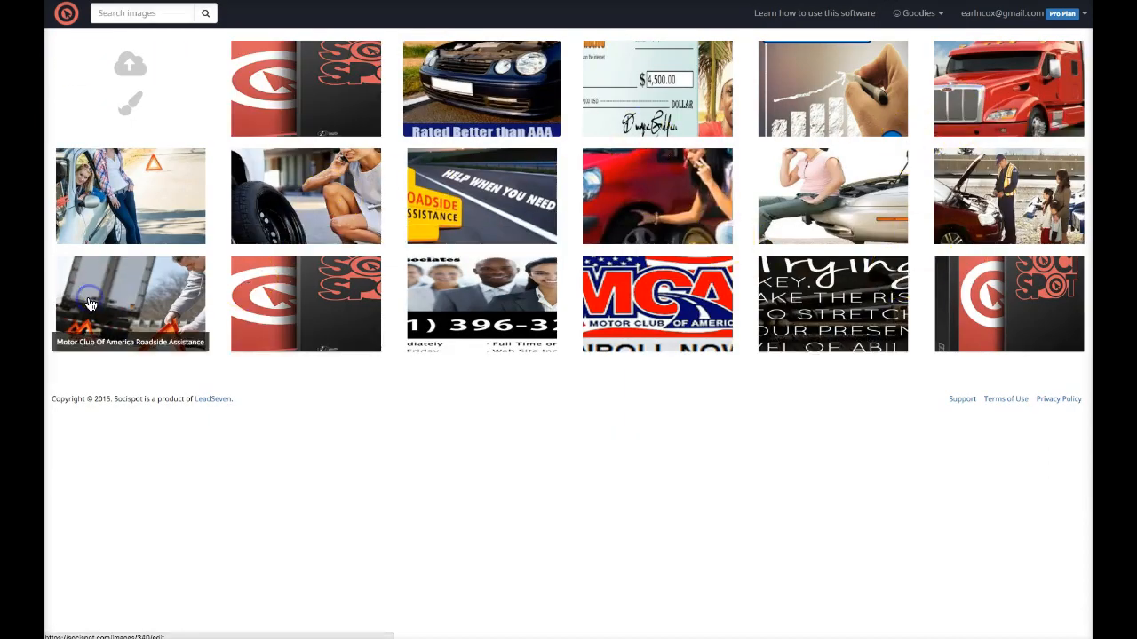
pyautogui.click(130, 304)
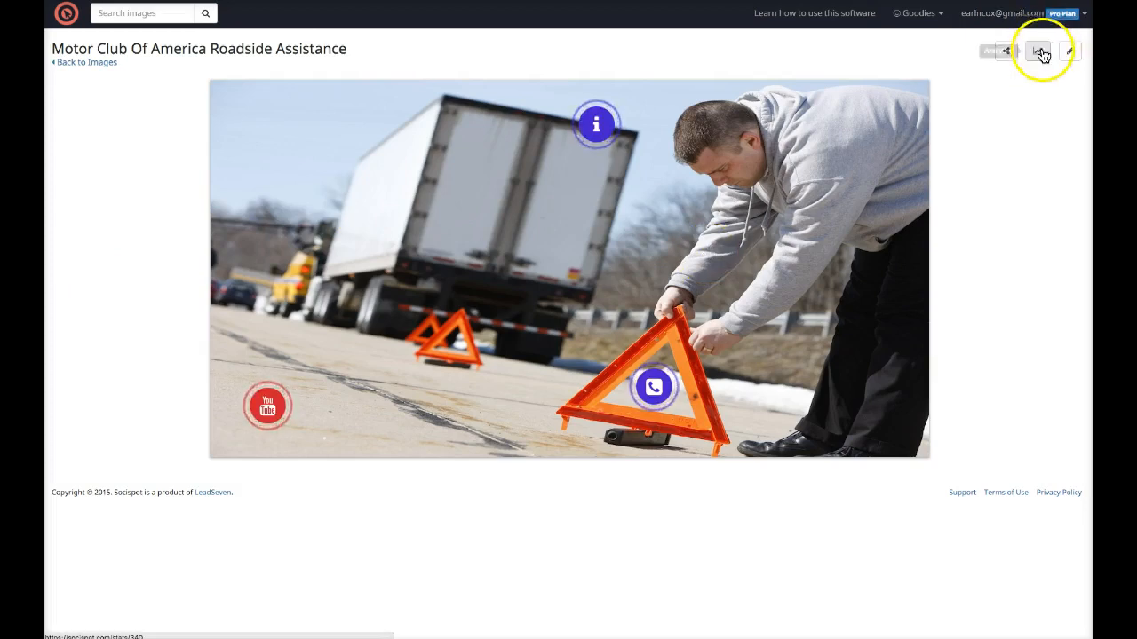
pyautogui.click(1037, 50)
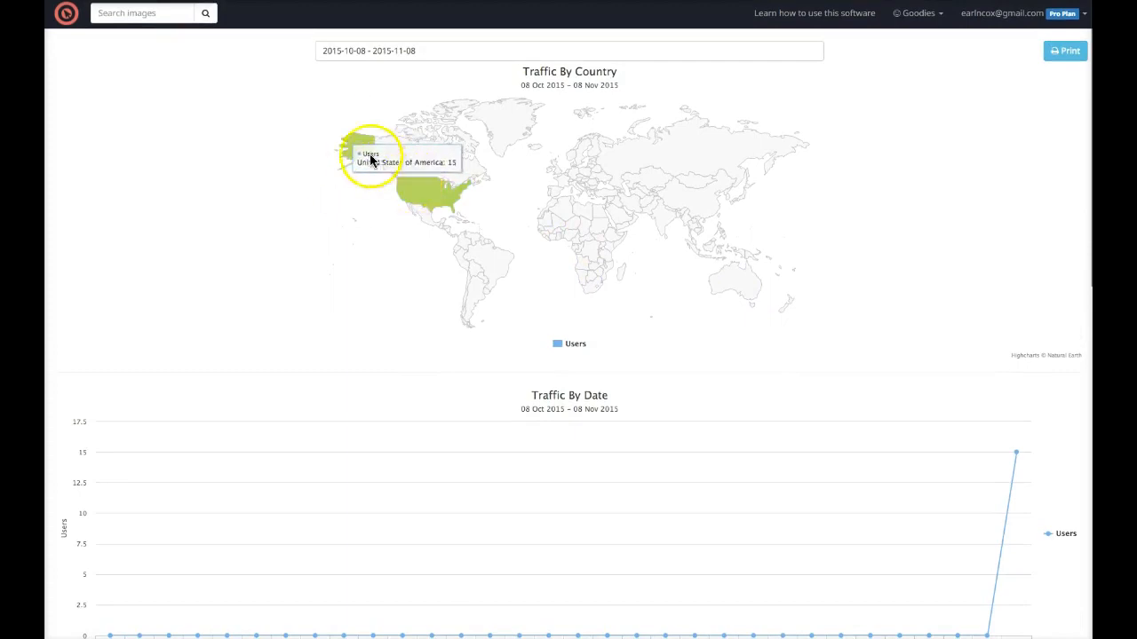
pyautogui.scroll(-3)
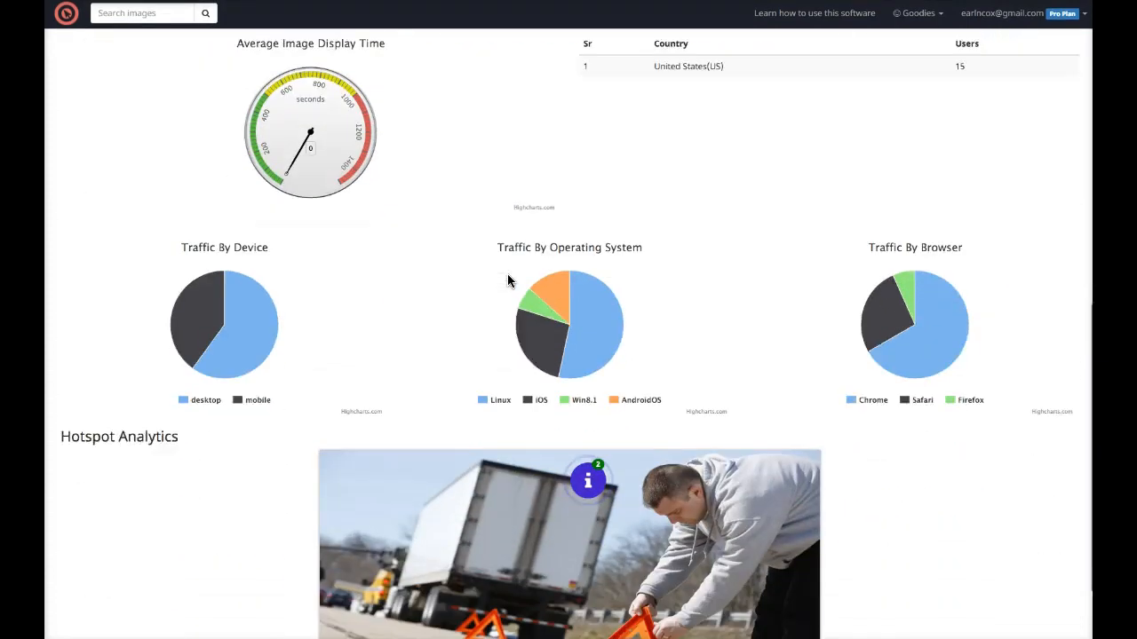
pyautogui.scroll(-3)
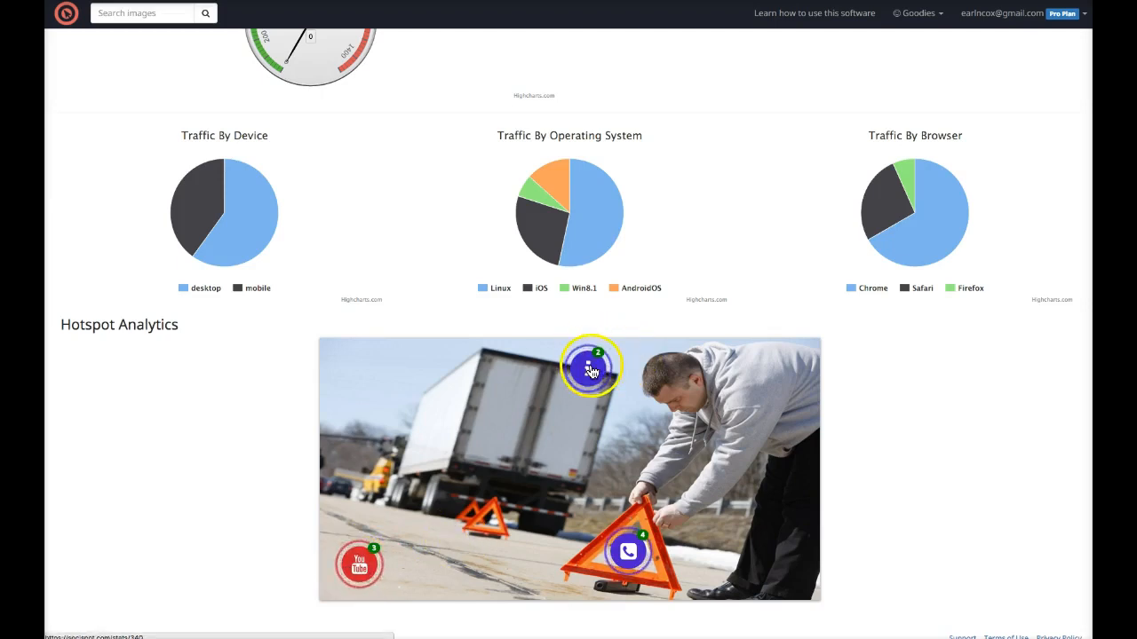
pyautogui.moveTo(629, 552)
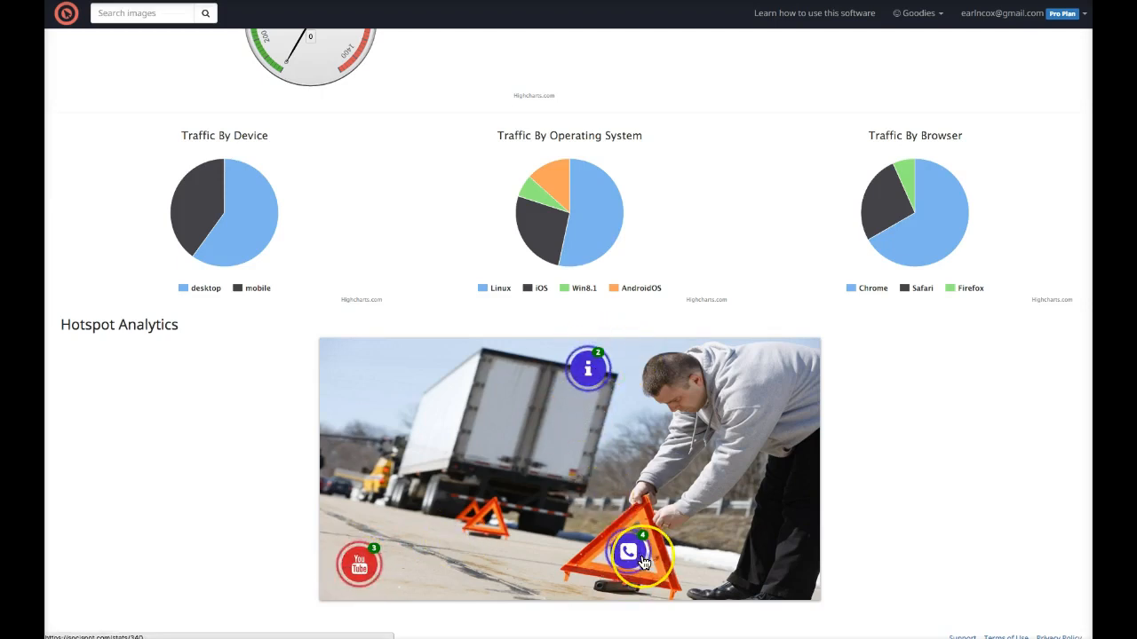
pyautogui.moveTo(630, 470)
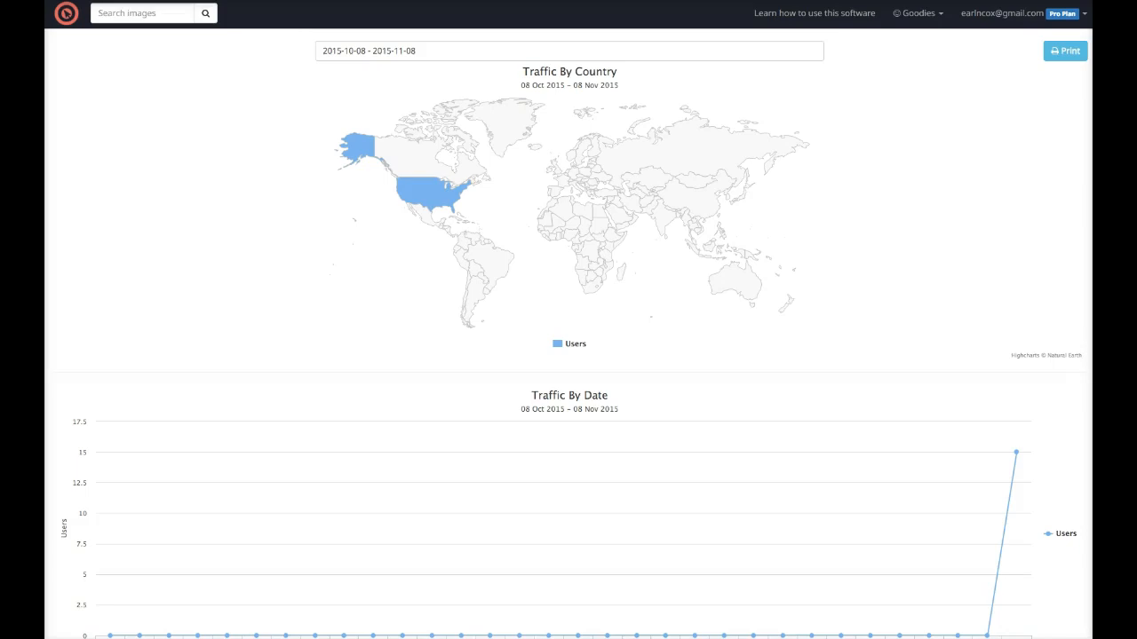
pyautogui.moveTo(197, 7)
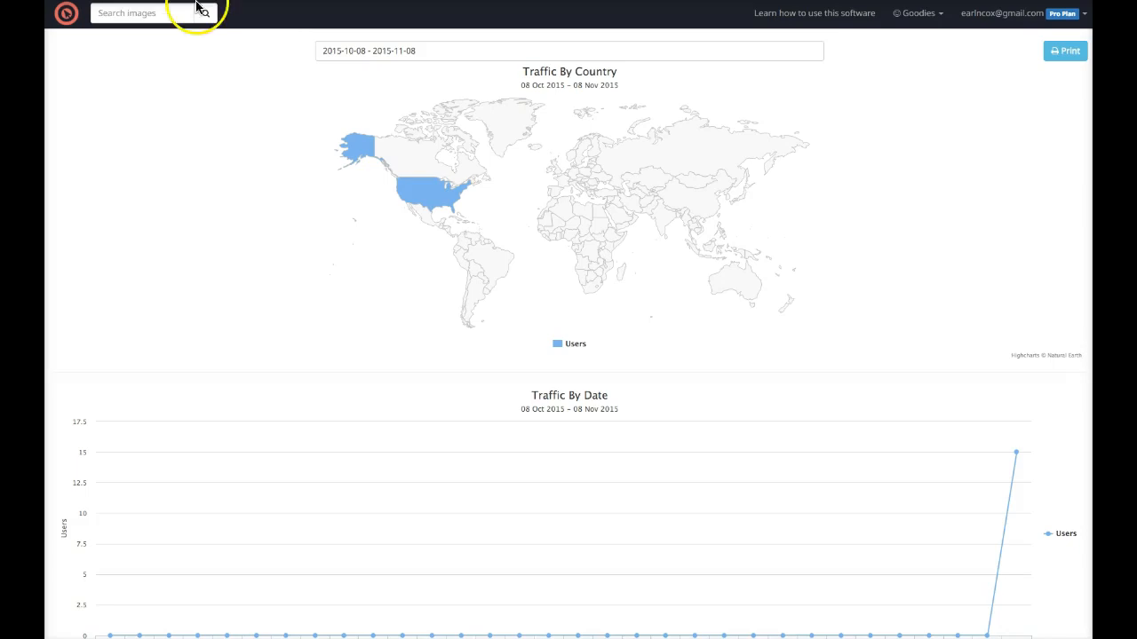
pyautogui.moveTo(627, 230)
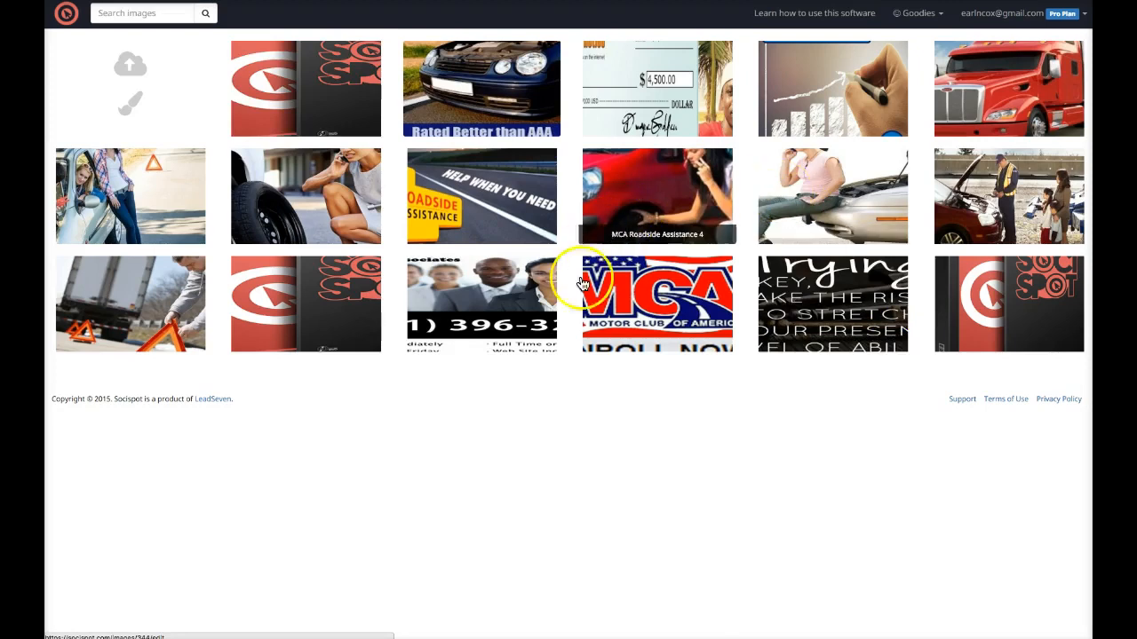
pyautogui.moveTo(639, 320)
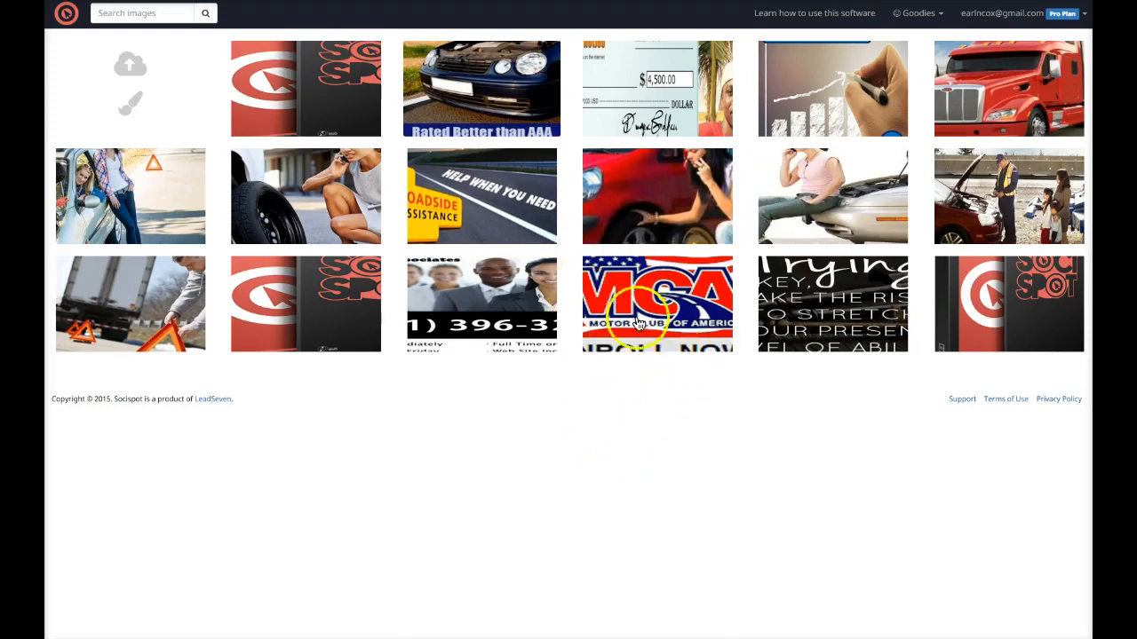
pyautogui.moveTo(327, 159)
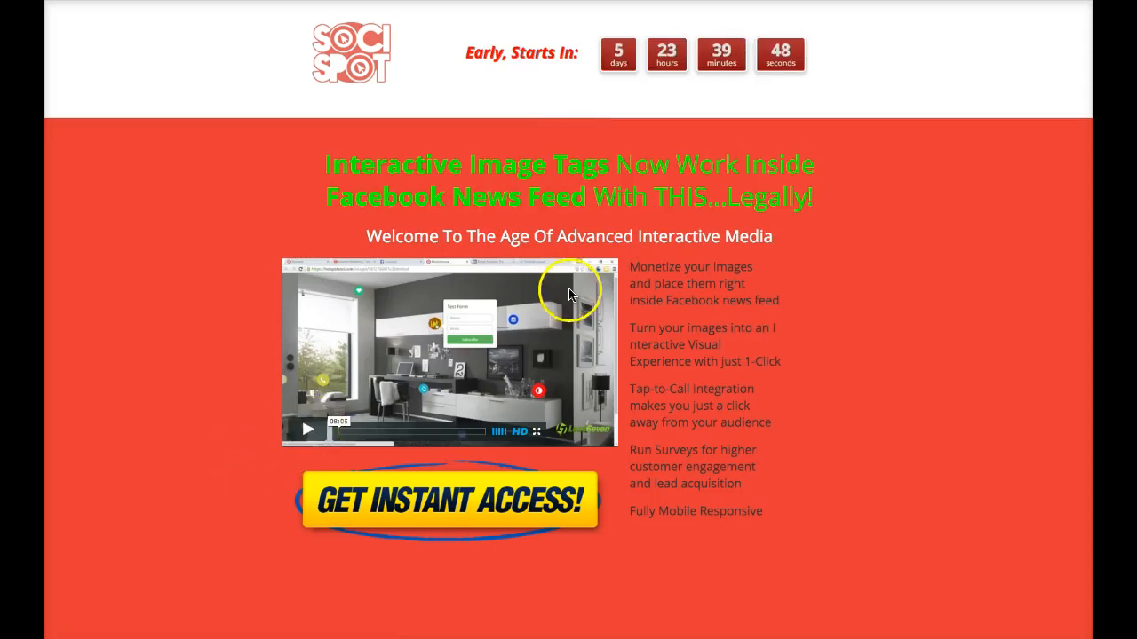
# Scroll through the main and OTO1 bonus sections of the sales page
pyautogui.scroll(-3)
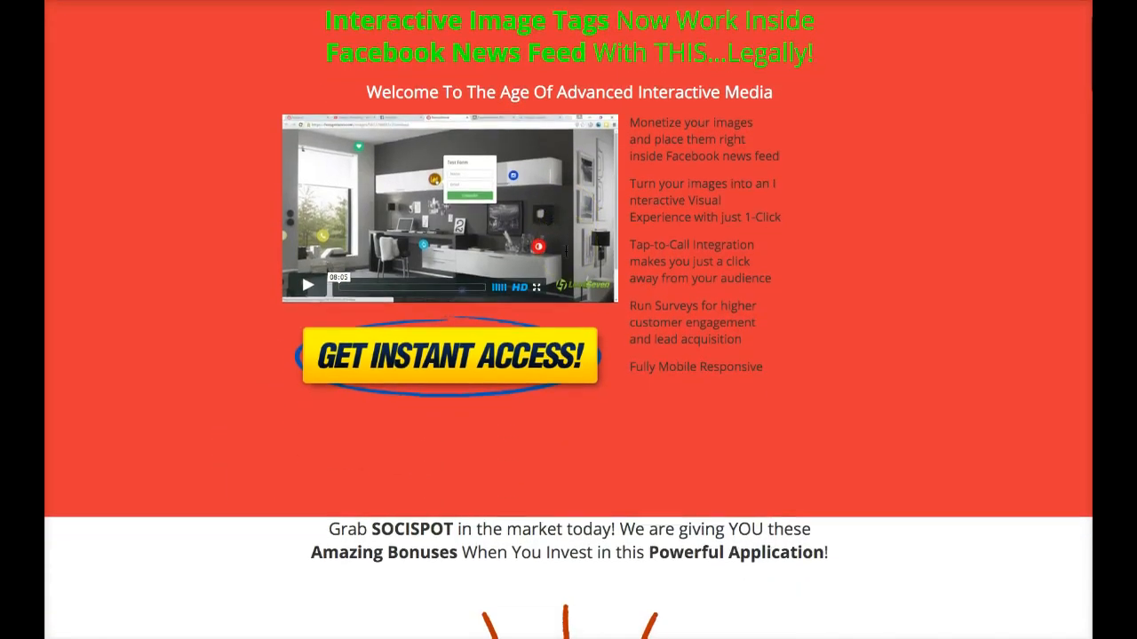
pyautogui.scroll(-3)
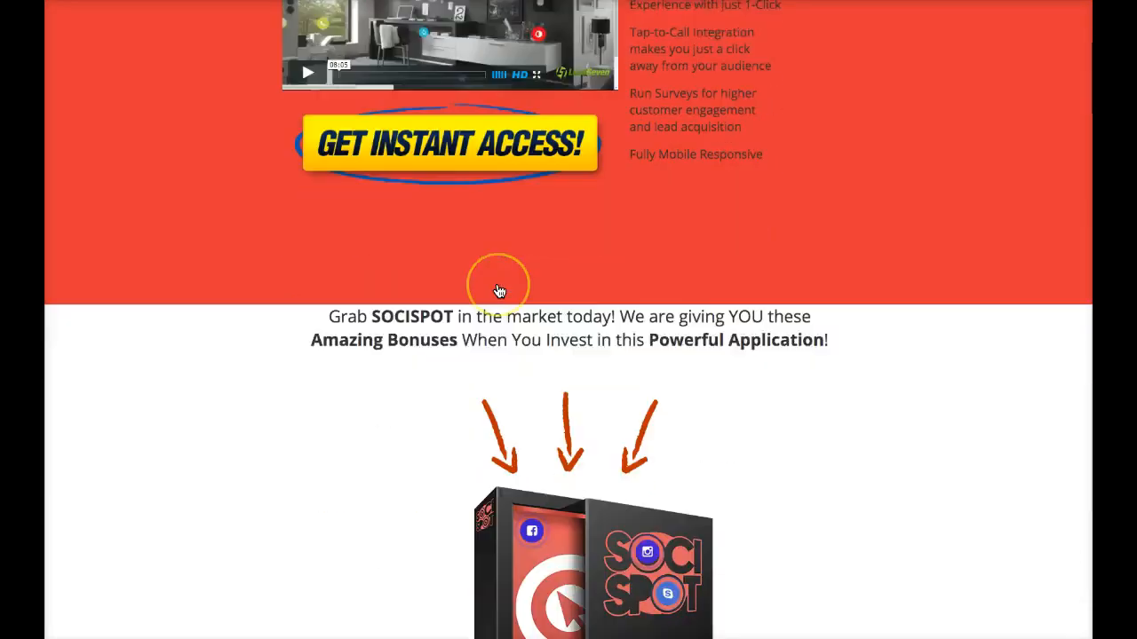
pyautogui.scroll(-3)
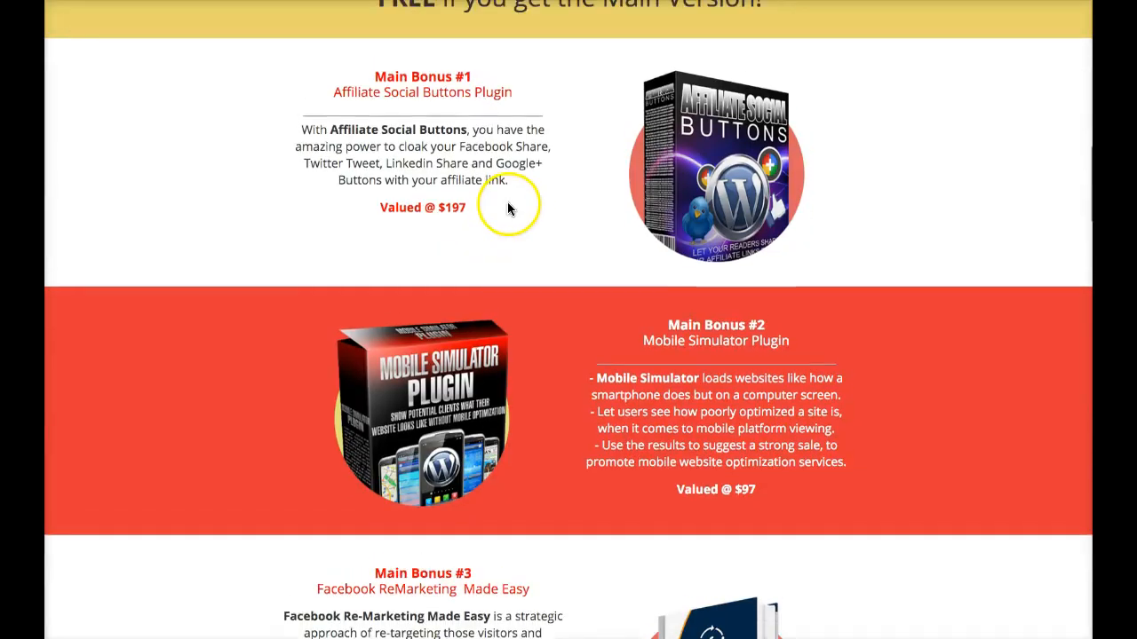
pyautogui.scroll(-3)
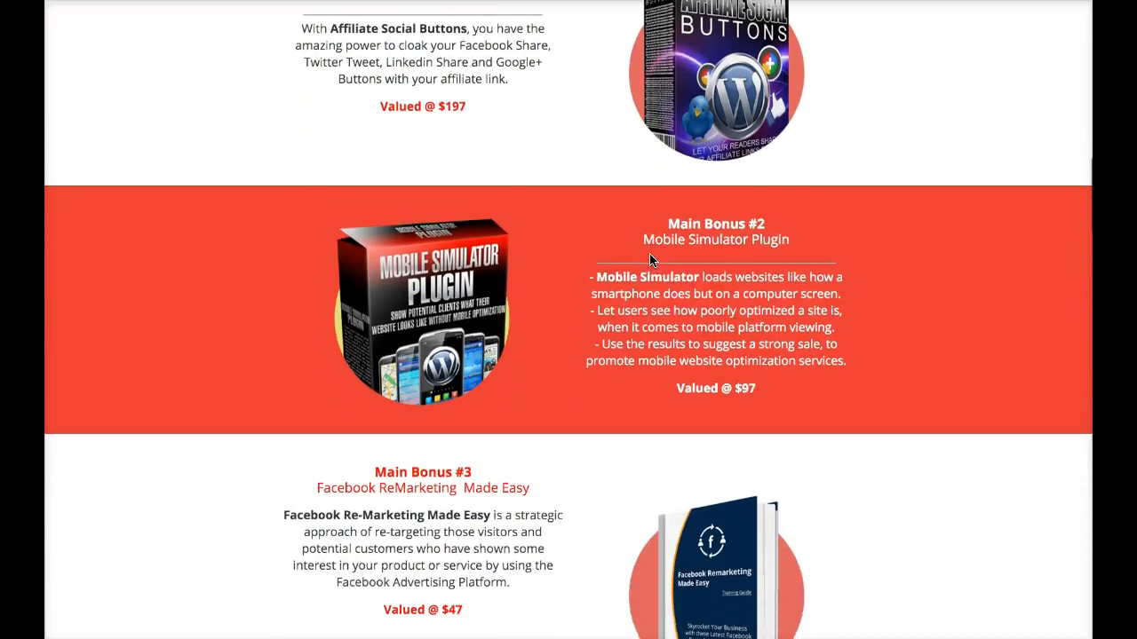
pyautogui.scroll(-3)
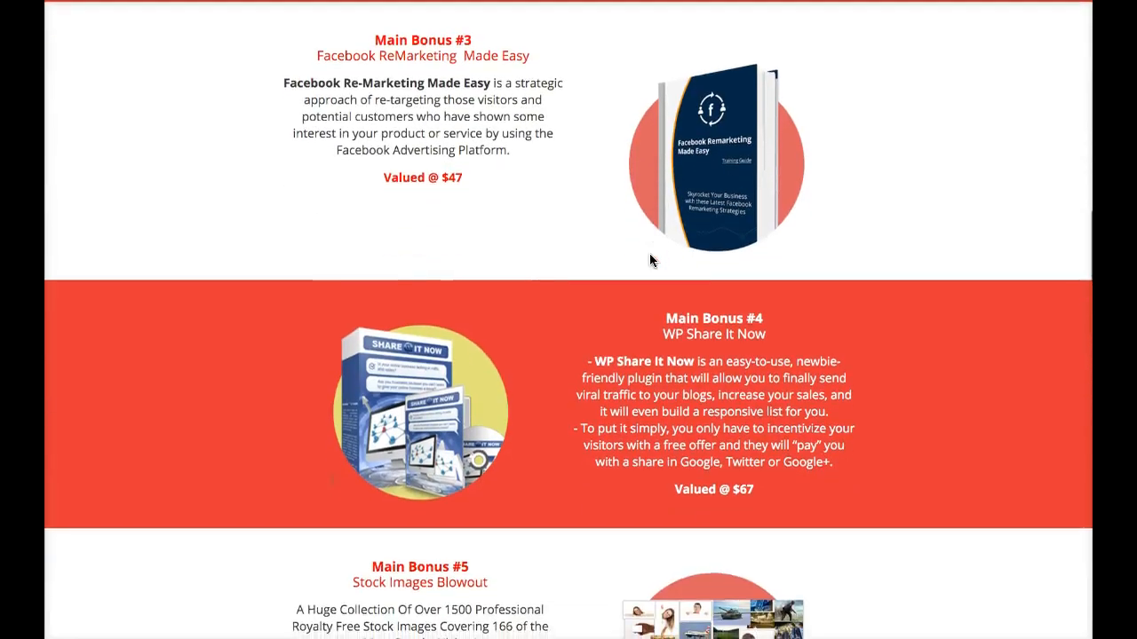
pyautogui.scroll(-3)
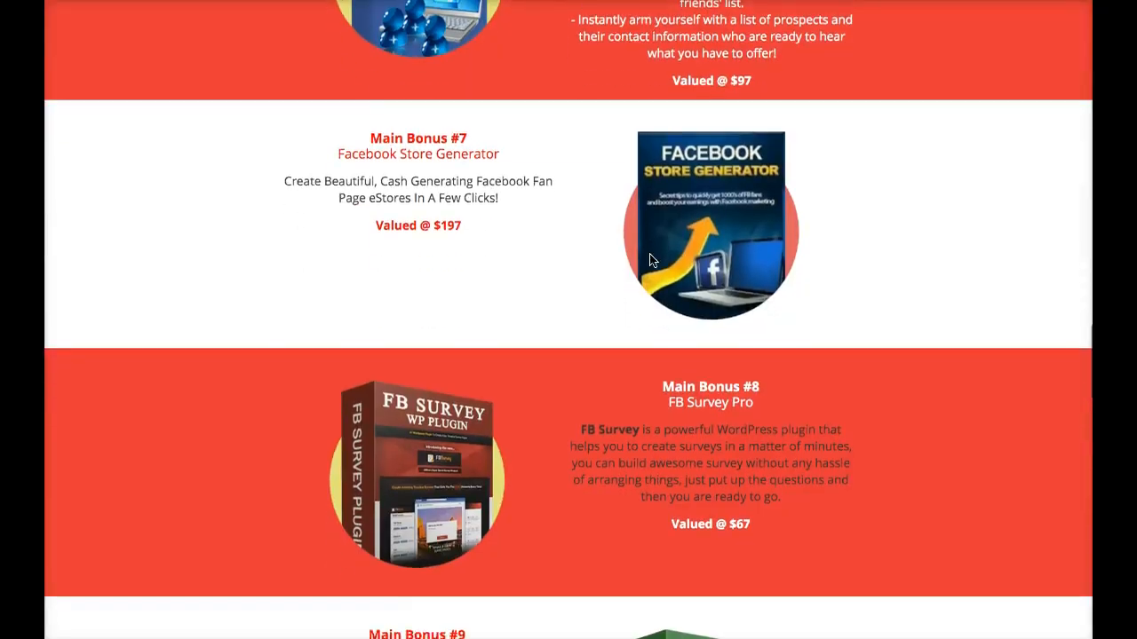
pyautogui.scroll(-3)
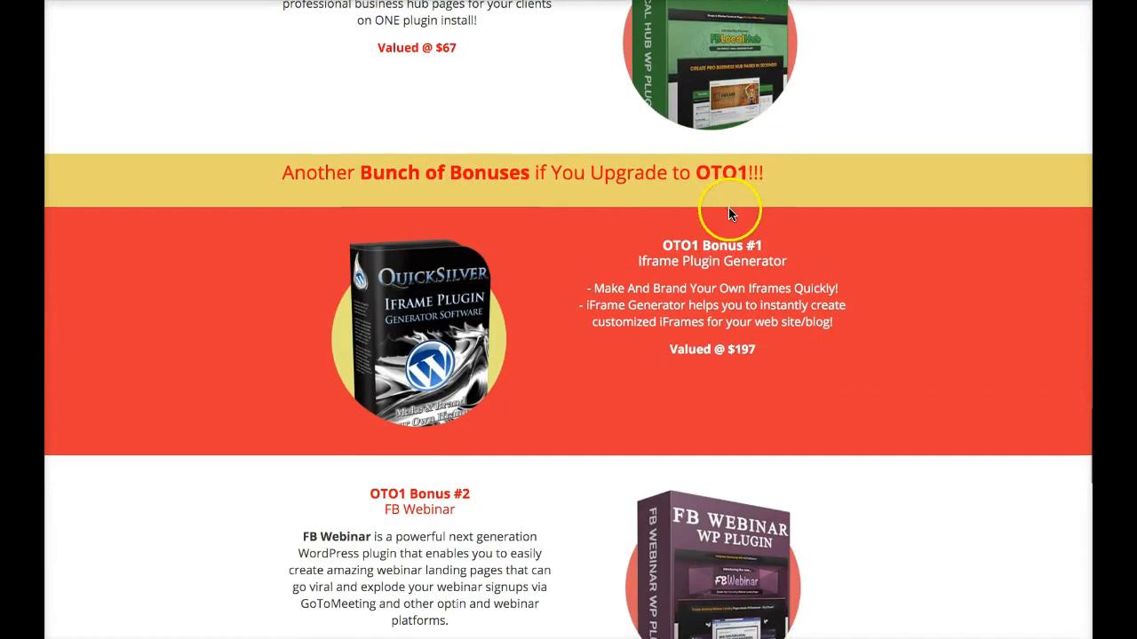
pyautogui.scroll(-3)
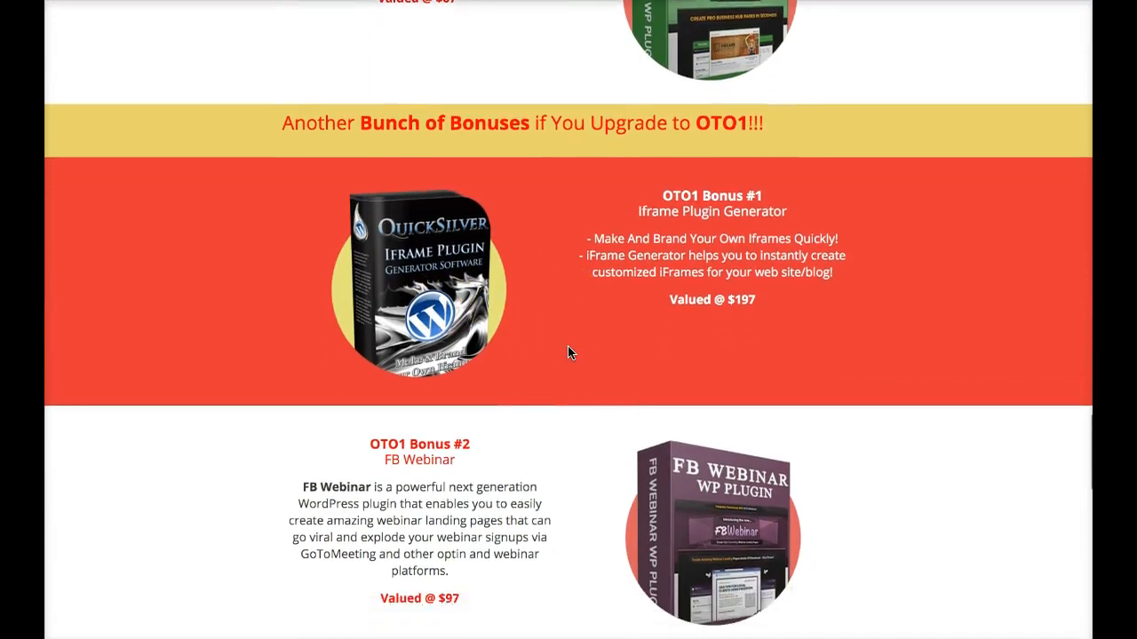
pyautogui.scroll(-3)
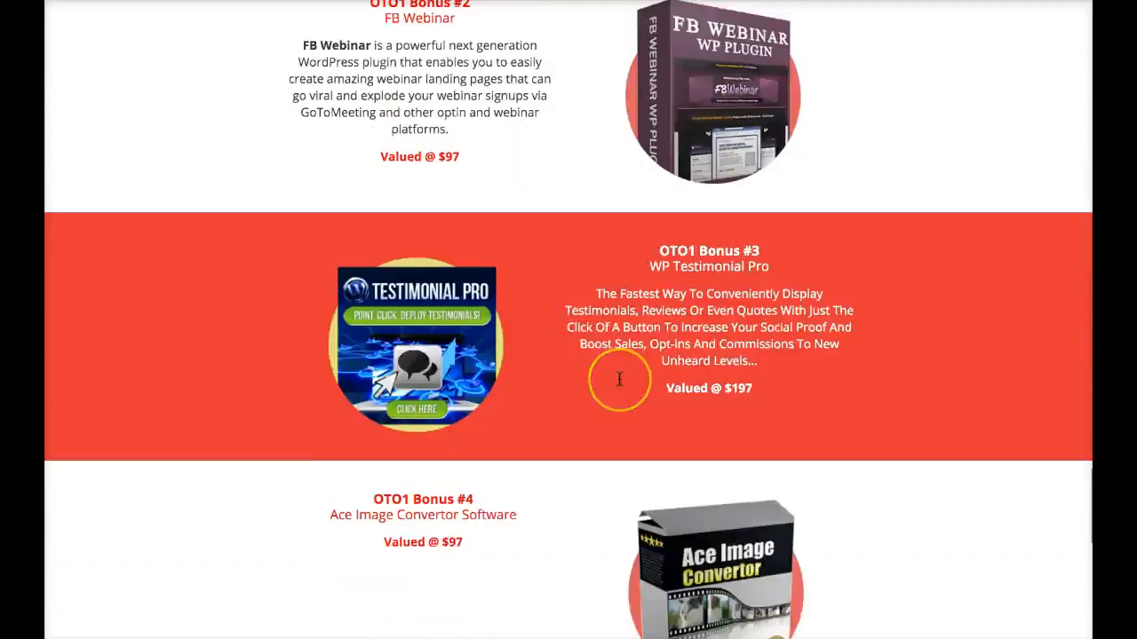
pyautogui.scroll(-3)
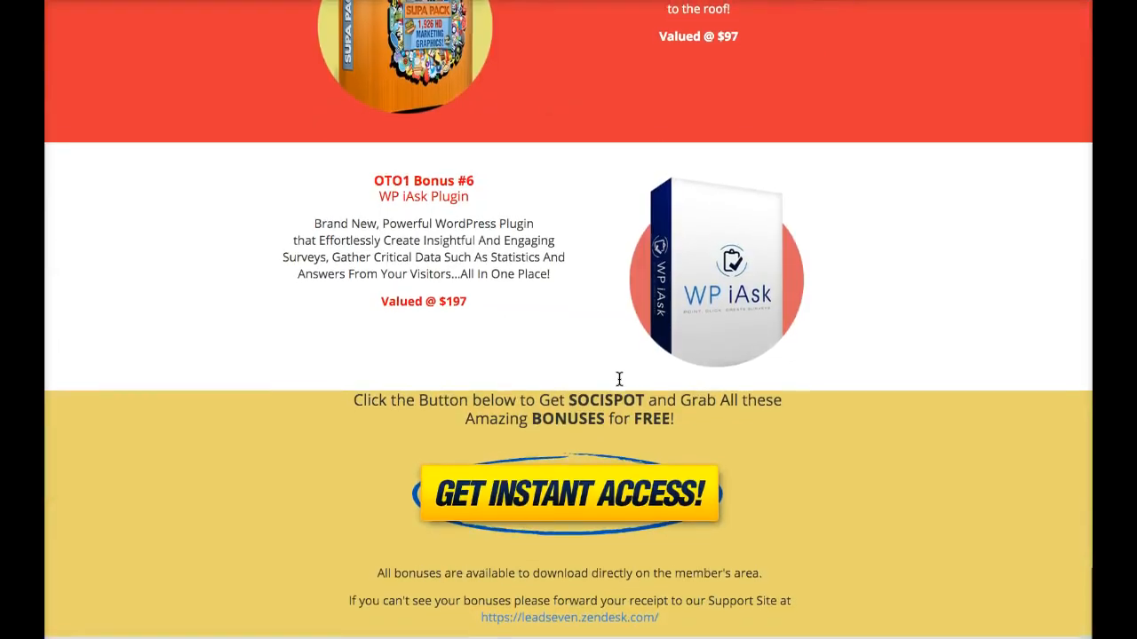
pyautogui.scroll(3)
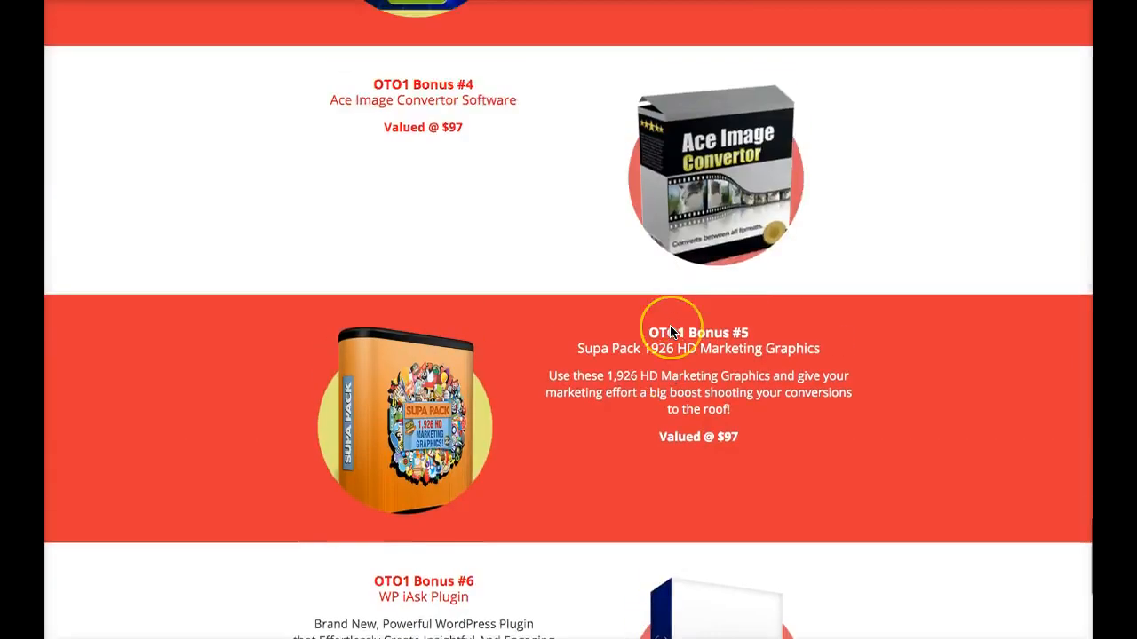
pyautogui.scroll(-3)
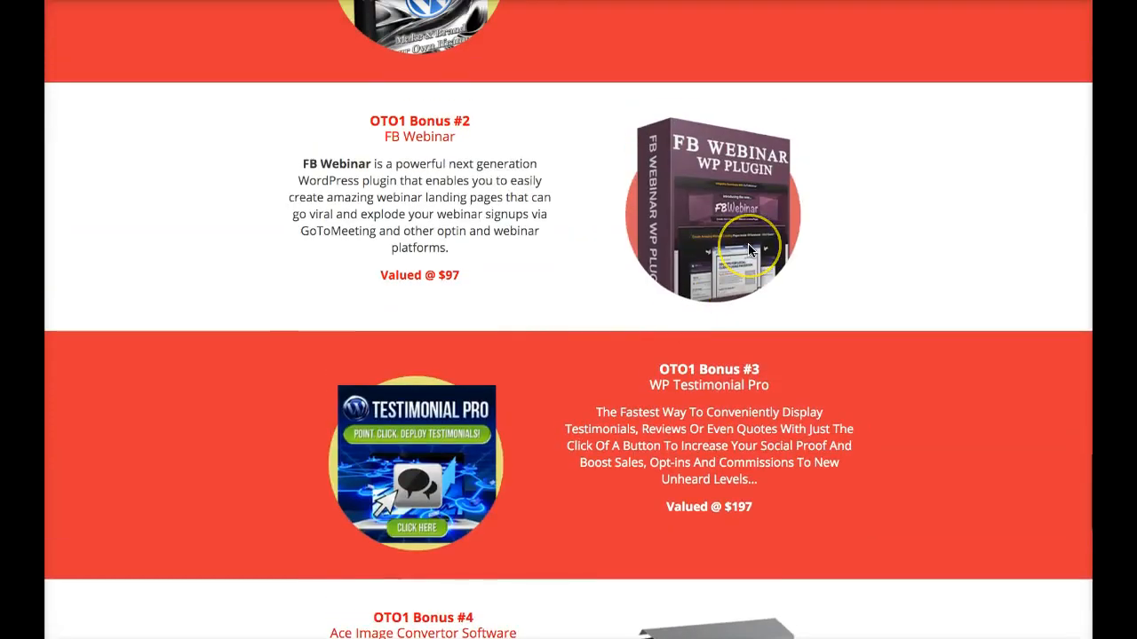
pyautogui.scroll(-3)
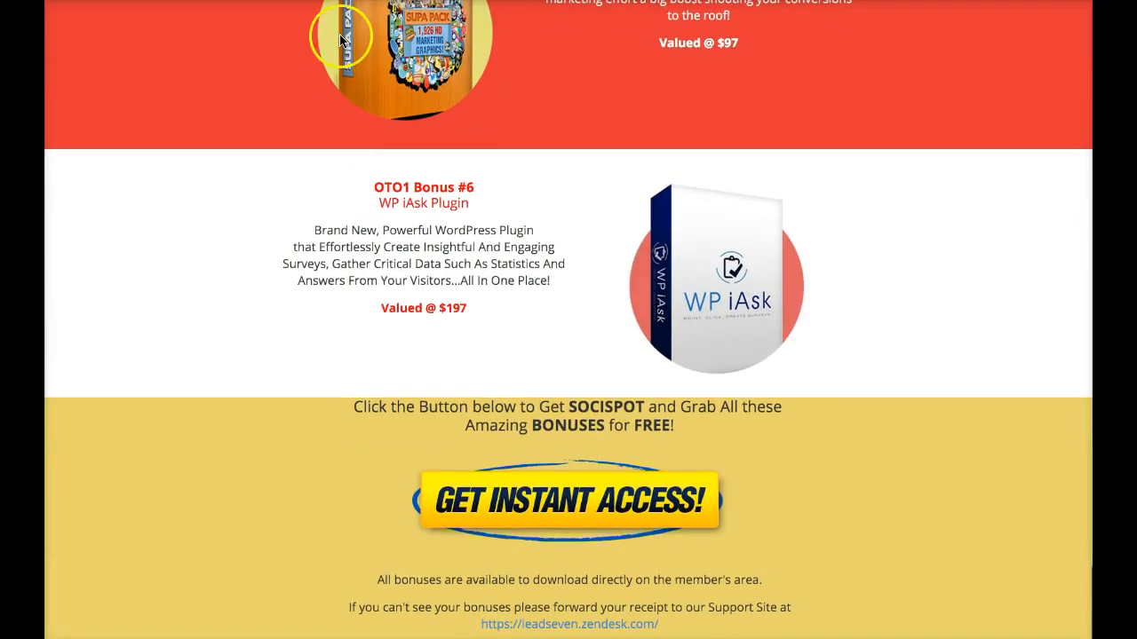
# Follow Get Instant Access to the SociSpot webinar sign-up page
pyautogui.click(569, 500)
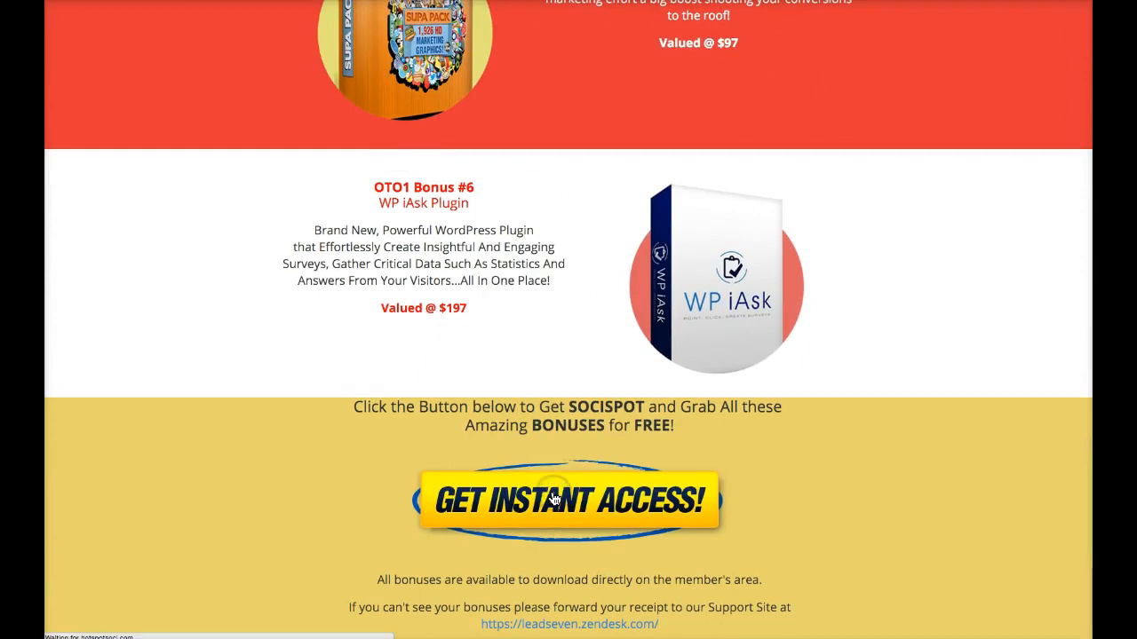
pyautogui.click(568, 501)
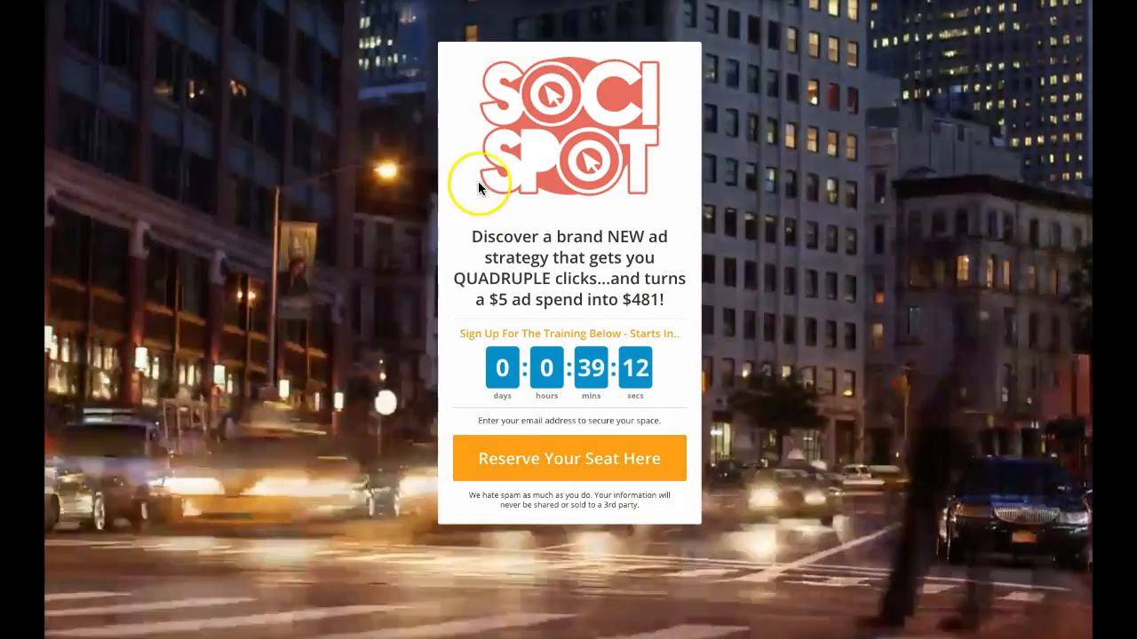
pyautogui.moveTo(707, 293)
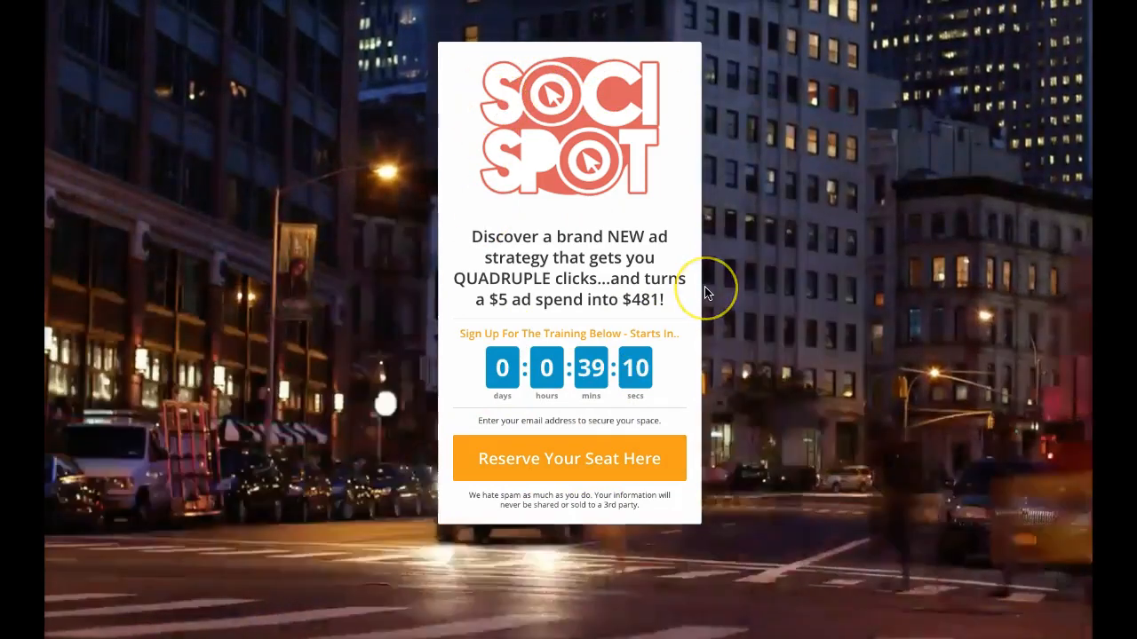